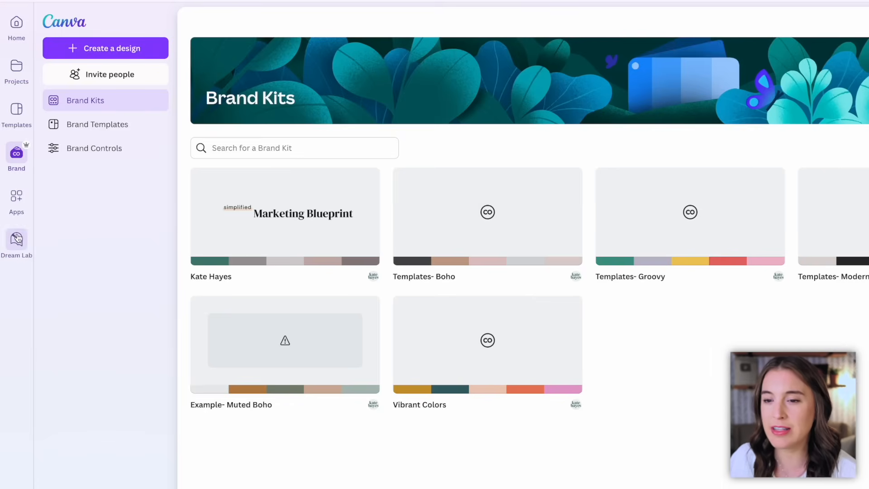
mouse_move(23, 230)
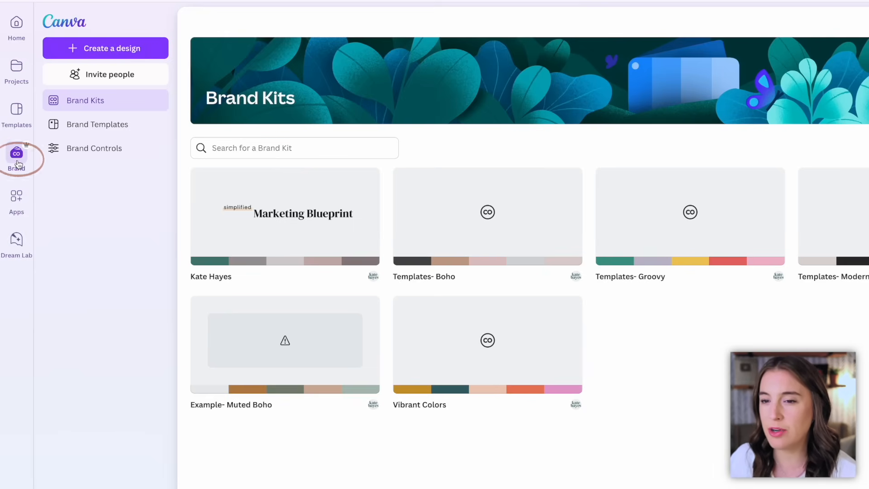
mouse_move(273, 238)
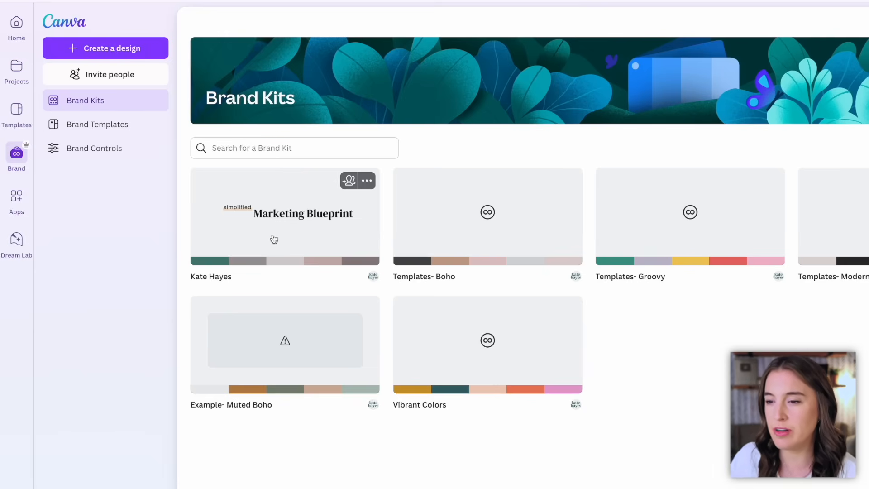
Step: Open the first brand kit and browse its Logos, Colors, Fonts and Photos sections, returning to the top
left_click(284, 216)
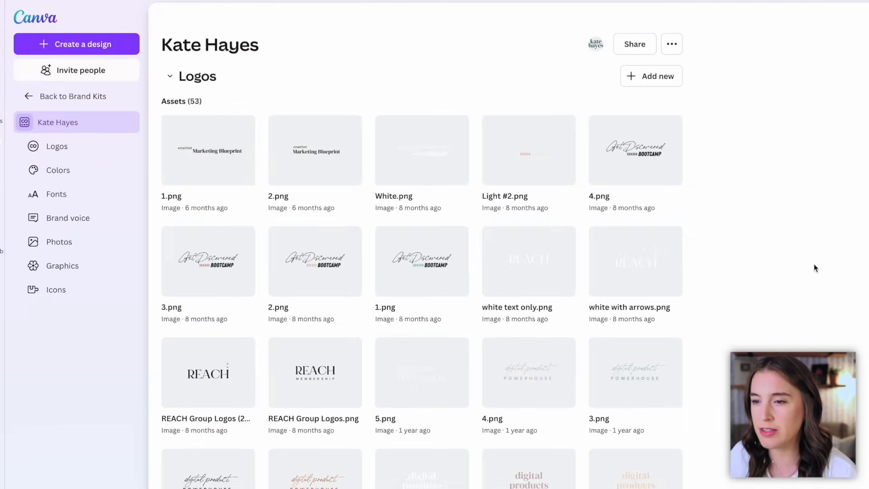
scroll("down", 3)
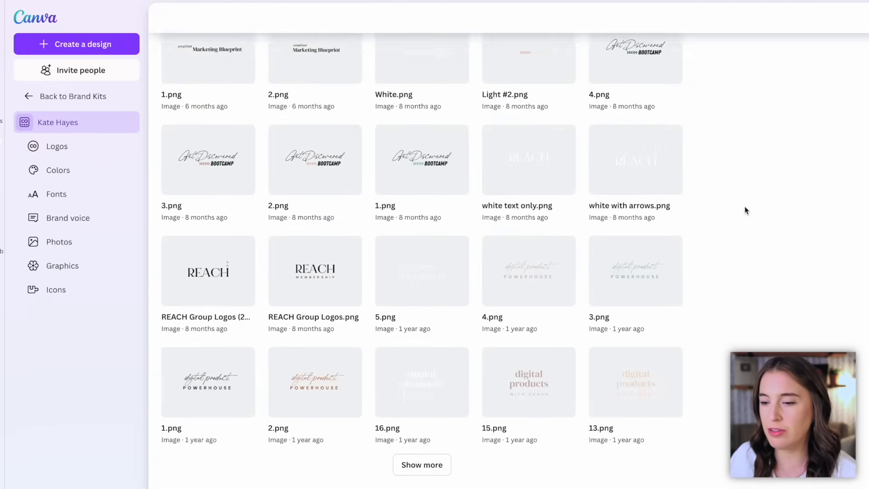
scroll("down", 3)
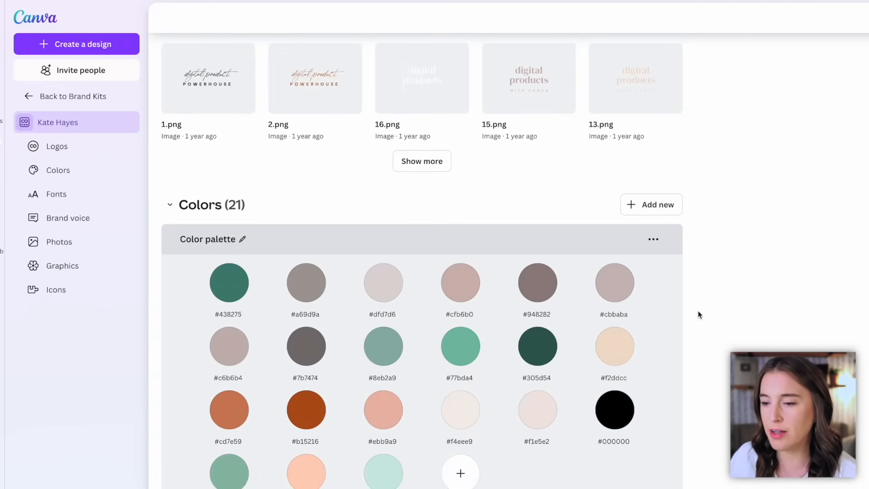
scroll("down", 3)
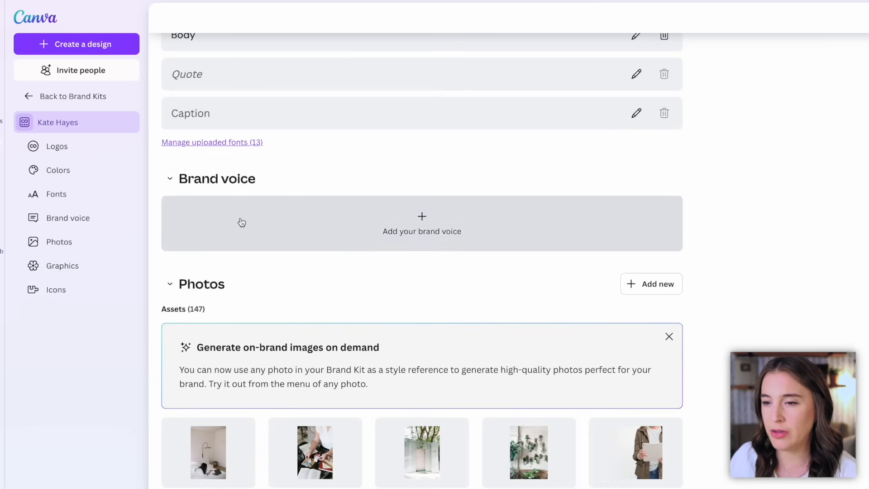
mouse_move(441, 250)
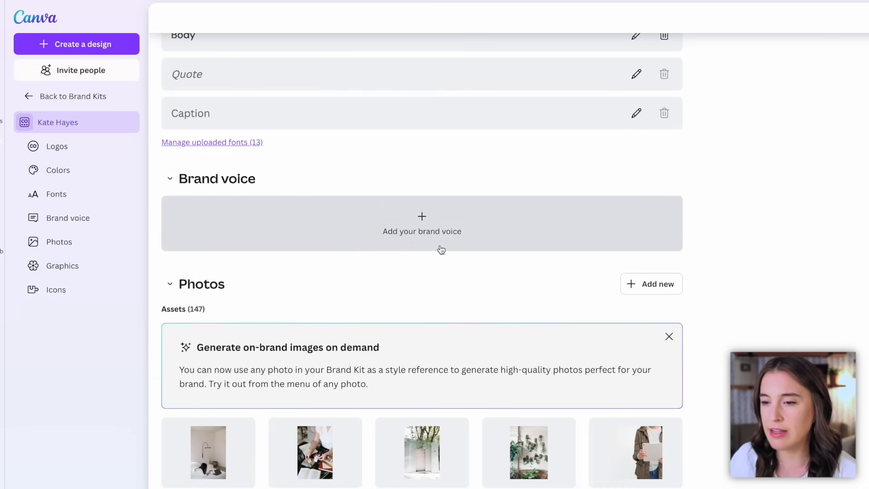
scroll("down", 3)
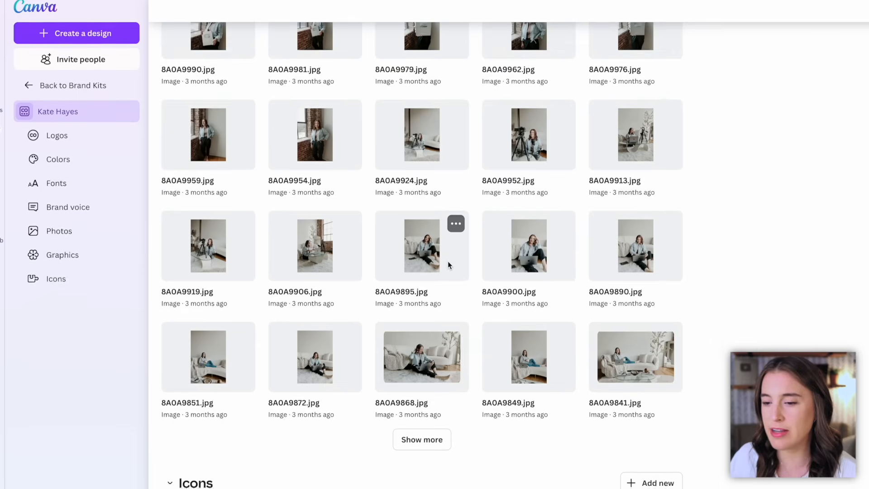
scroll("up", 3)
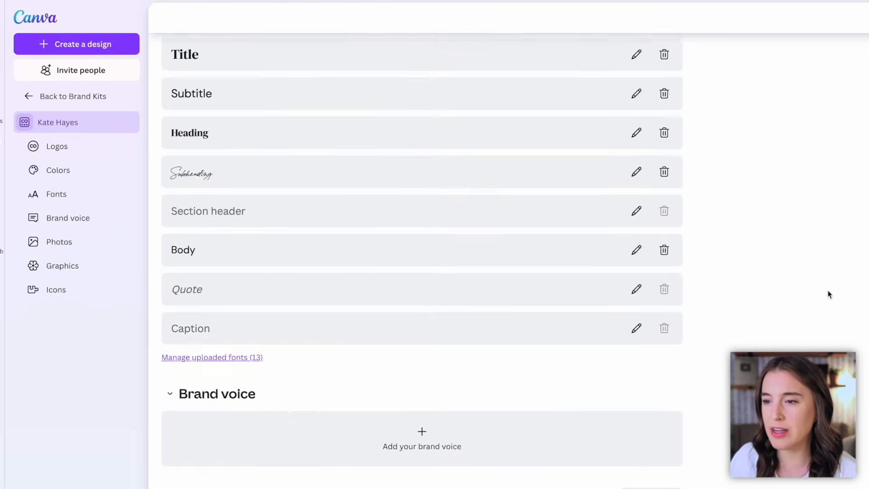
scroll("up", 3)
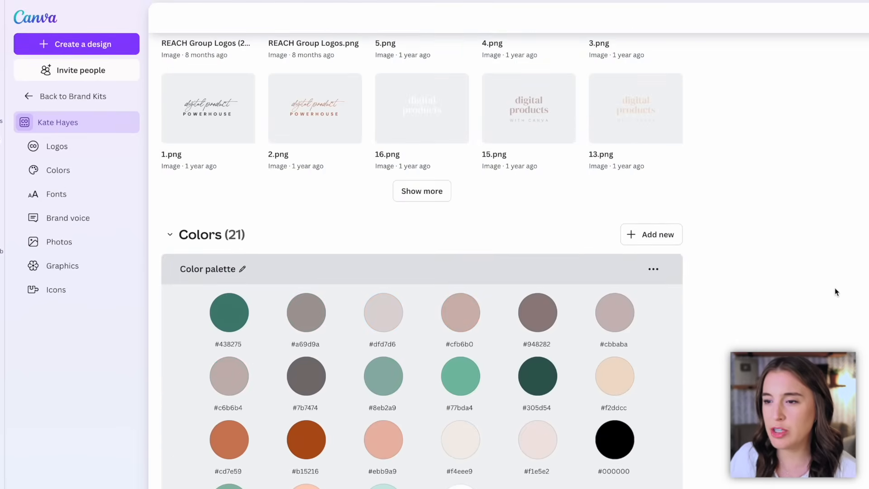
scroll("up", 3)
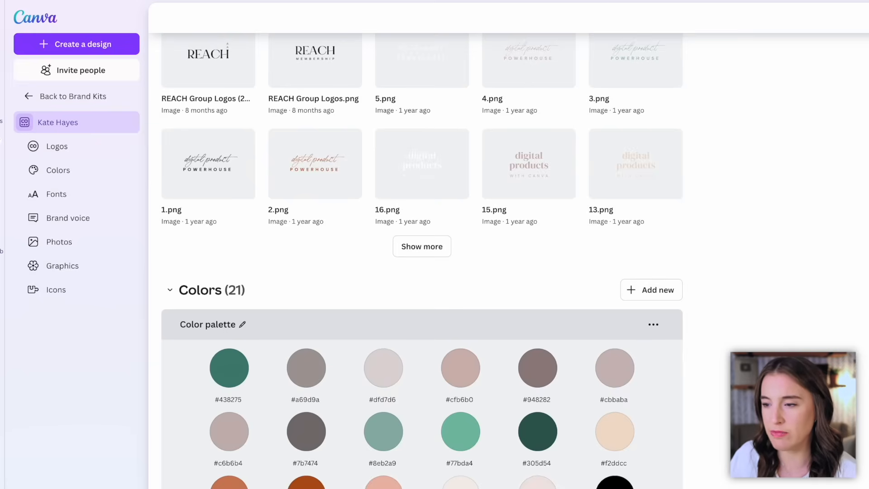
scroll("up", 3)
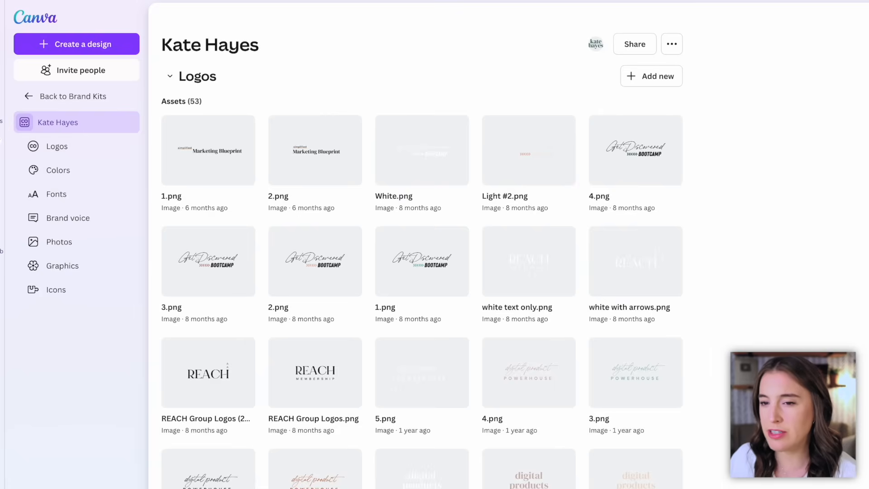
mouse_move(865, 271)
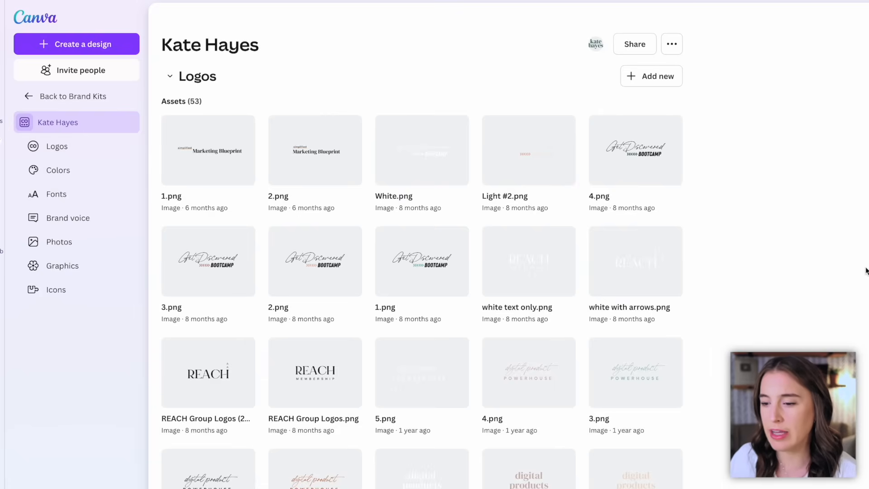
Step: Bring the brand kit's Photos grid into view with the note about generating on-brand images
scroll("down", 3)
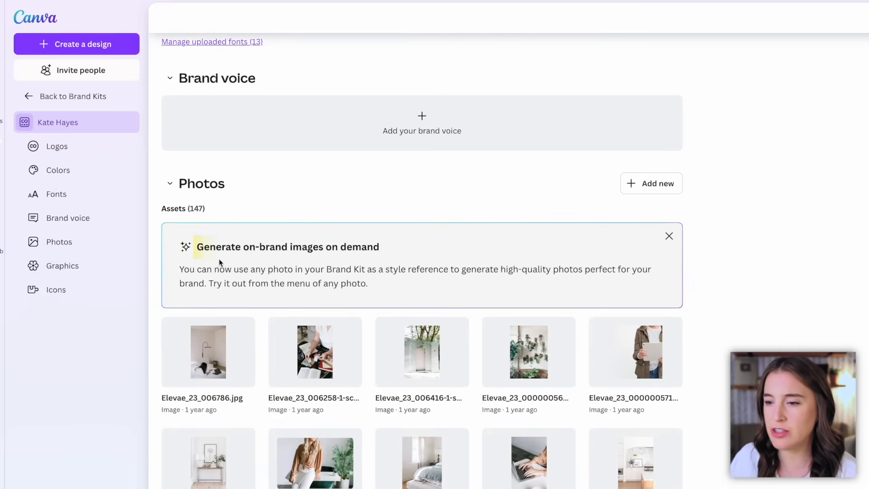
double_click(287, 246)
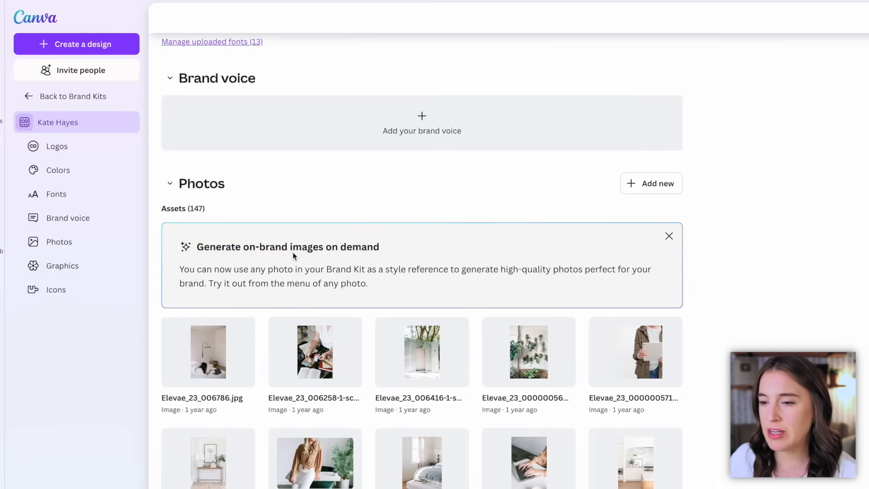
mouse_move(478, 455)
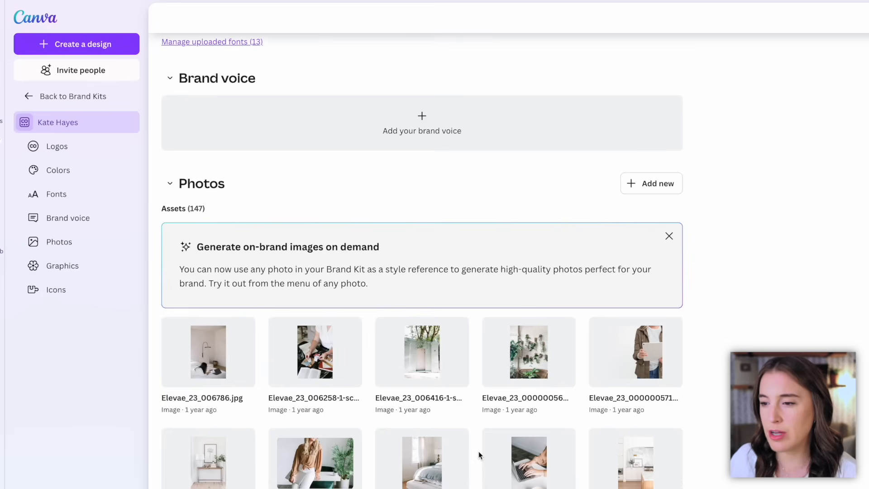
mouse_move(465, 468)
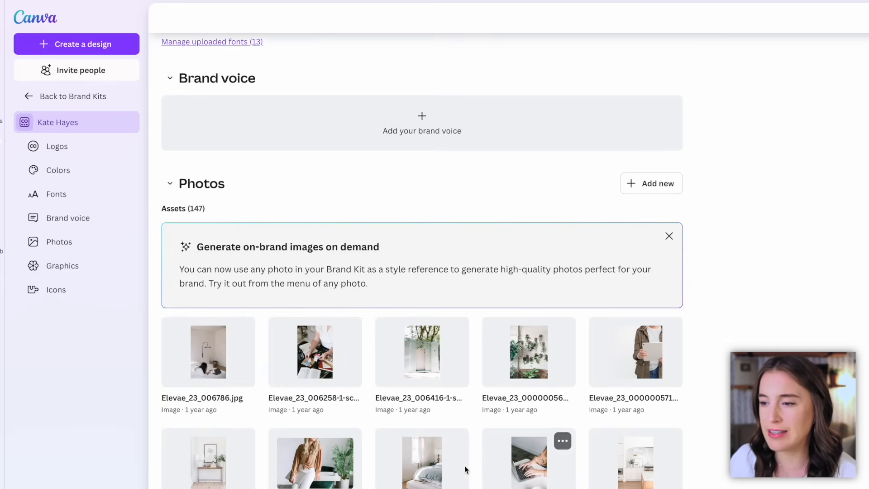
mouse_move(471, 465)
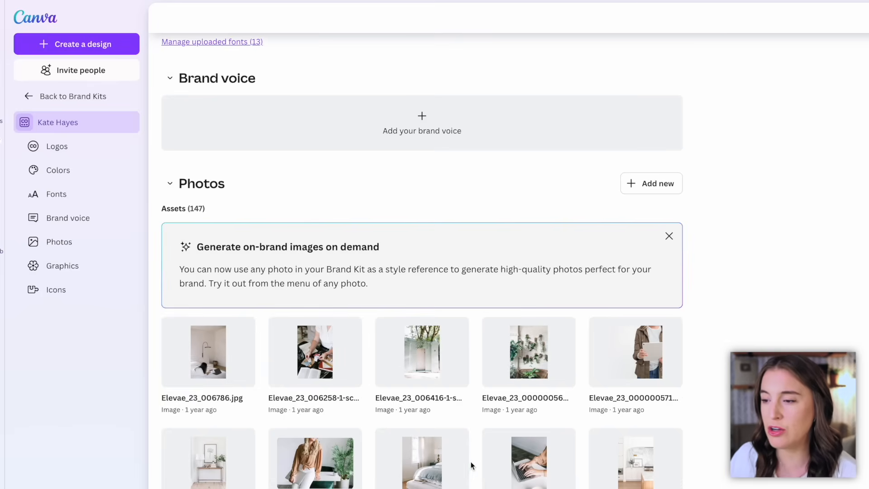
mouse_move(475, 438)
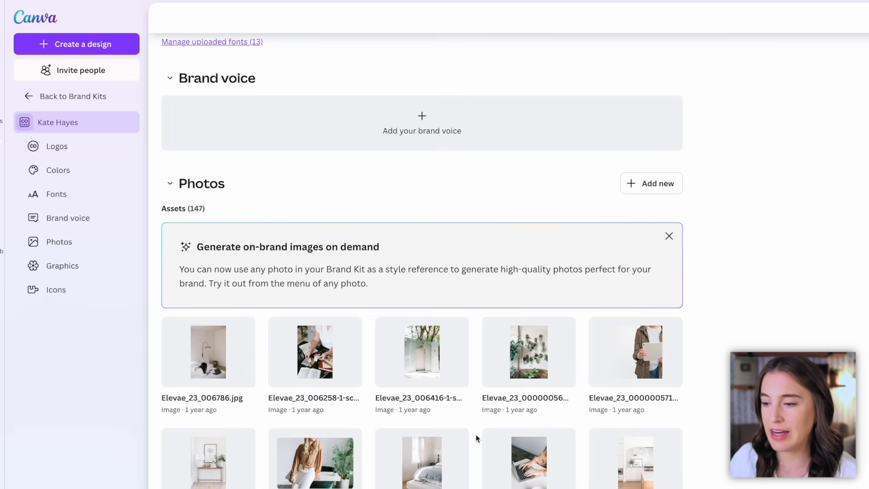
mouse_move(471, 464)
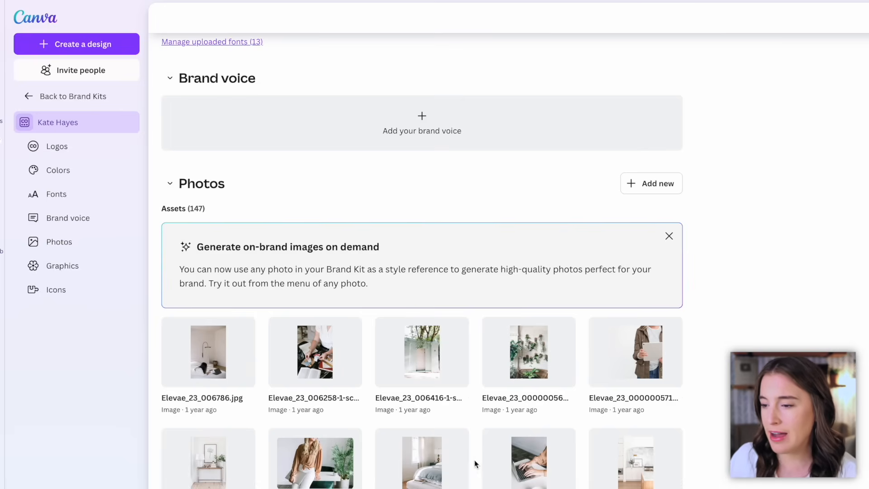
scroll("down", 3)
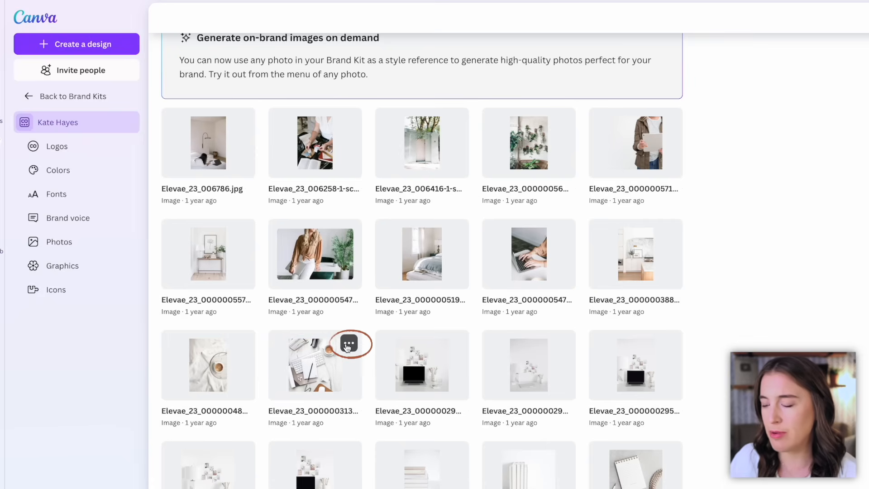
Step: Start generating new on-brand images styled after the desk flat-lay photo
left_click(350, 343)
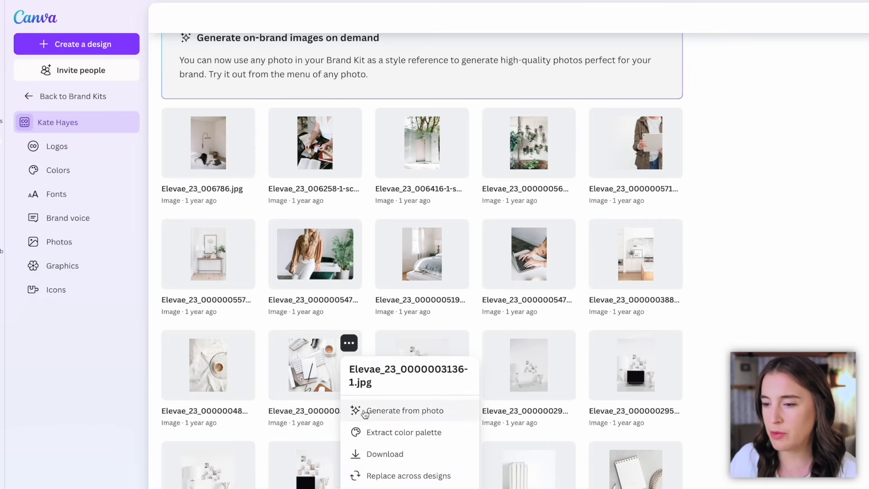
left_click(404, 410)
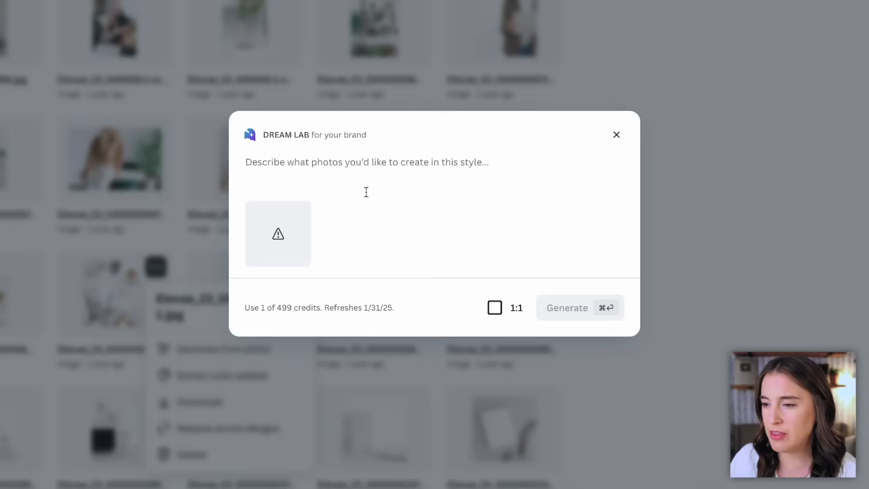
mouse_move(311, 146)
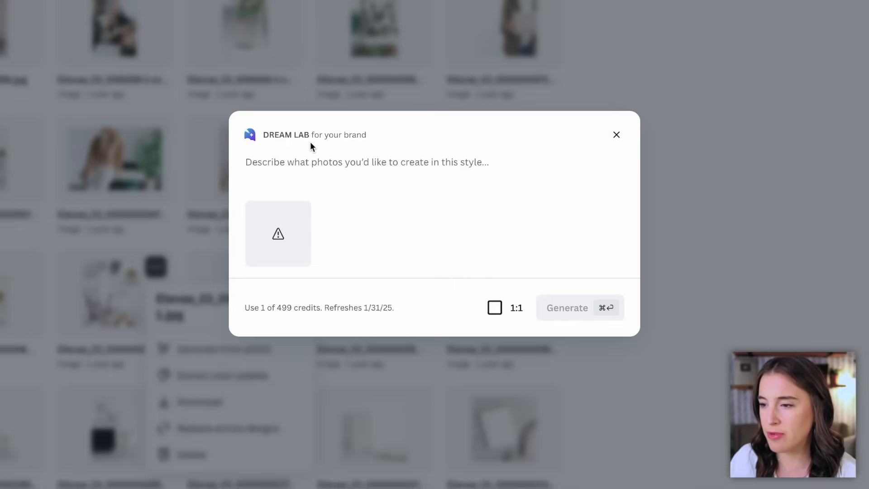
mouse_move(385, 173)
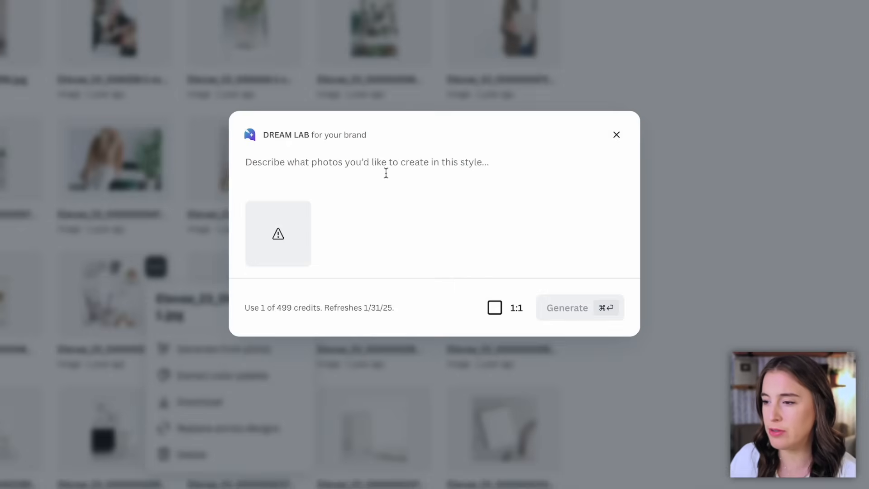
mouse_move(337, 181)
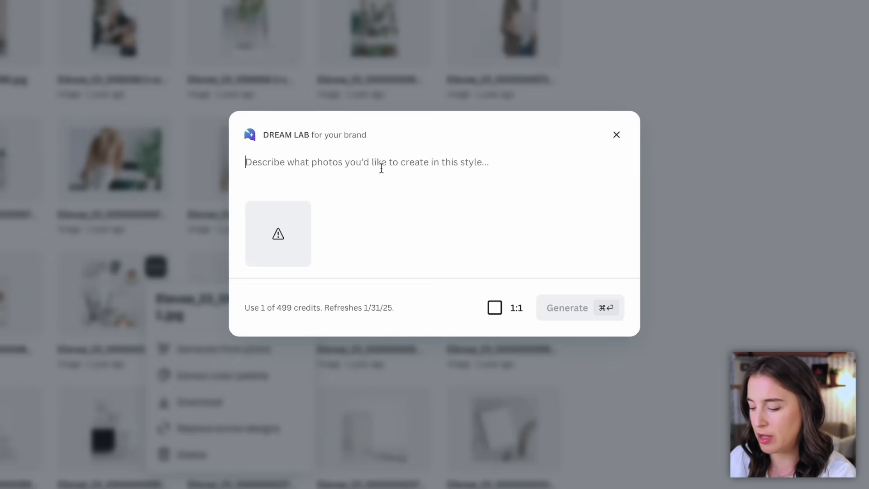
Step: Enter the prompt 'Marble kitchen countertop with a laptop and coffee mug' and show the aspect-ratio choices
type("Marble")
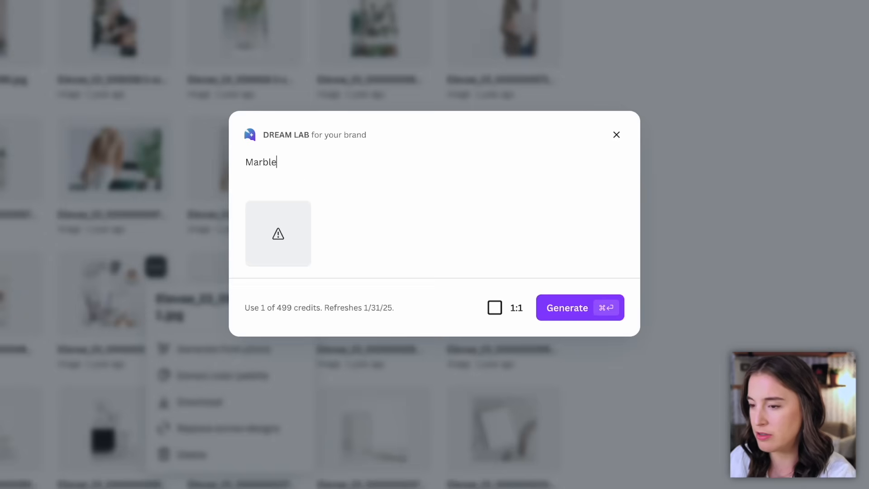
type("kitchen countertop with a lap")
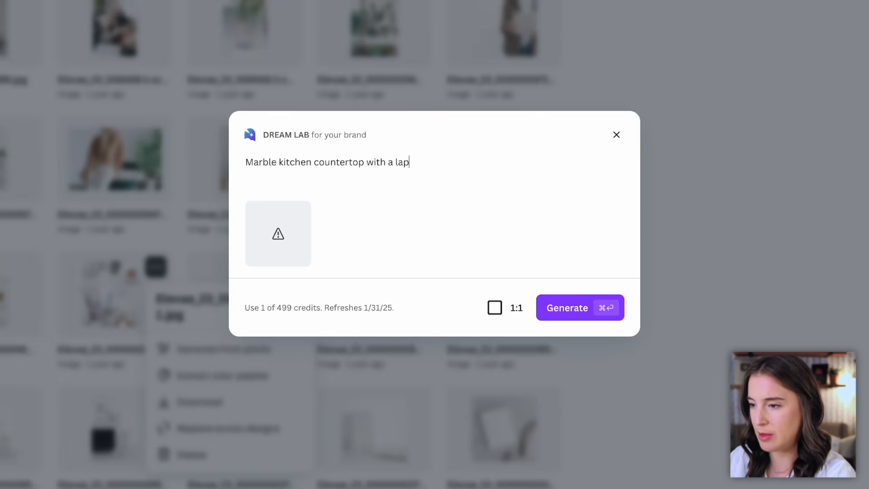
type("top and coffee mug on top")
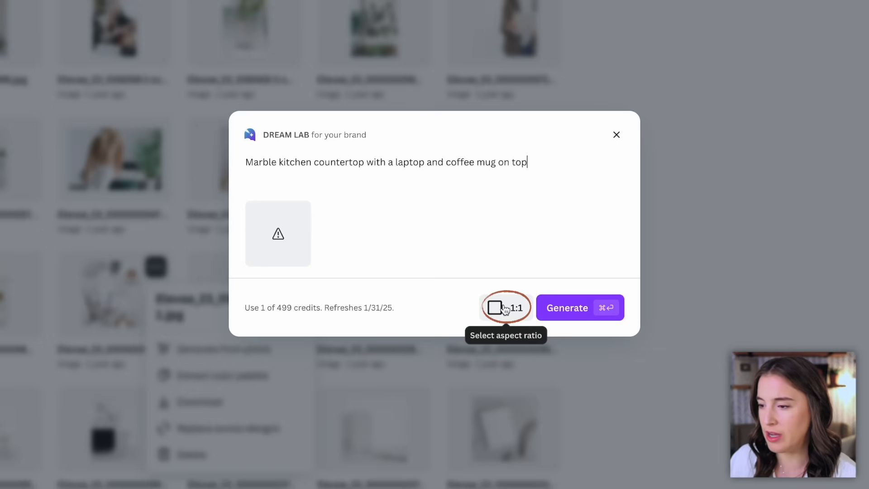
mouse_move(509, 311)
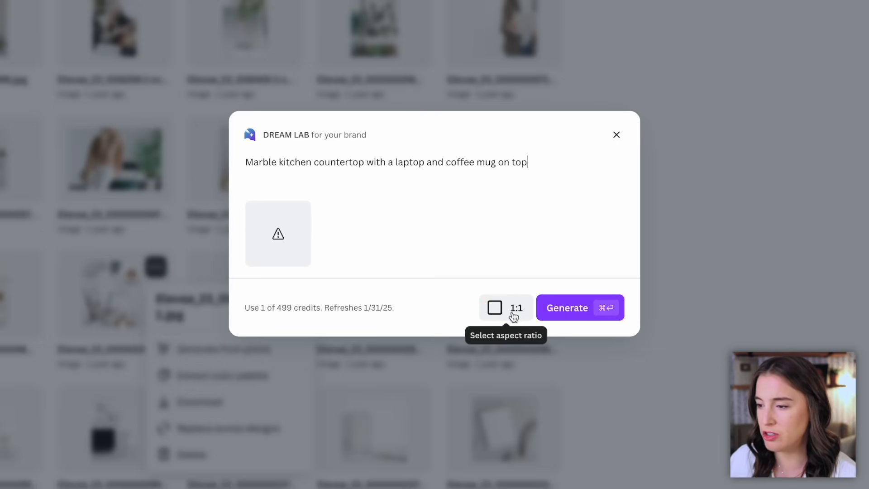
left_click(505, 308)
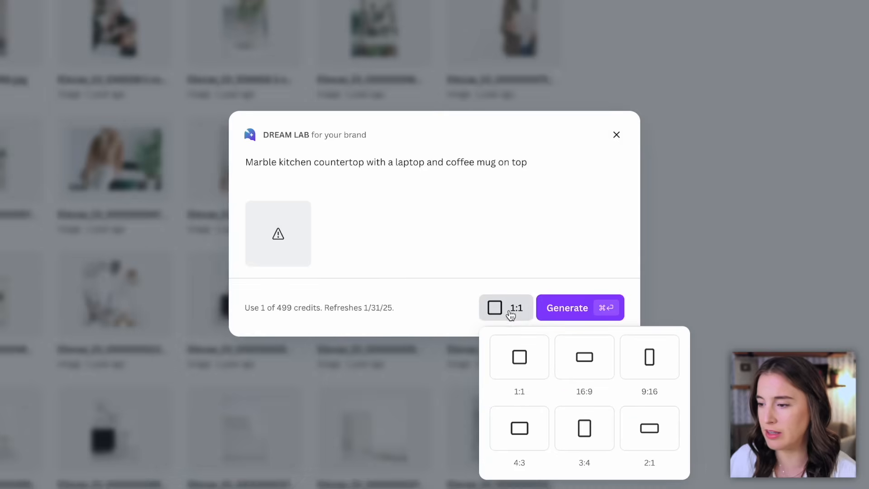
mouse_move(649, 356)
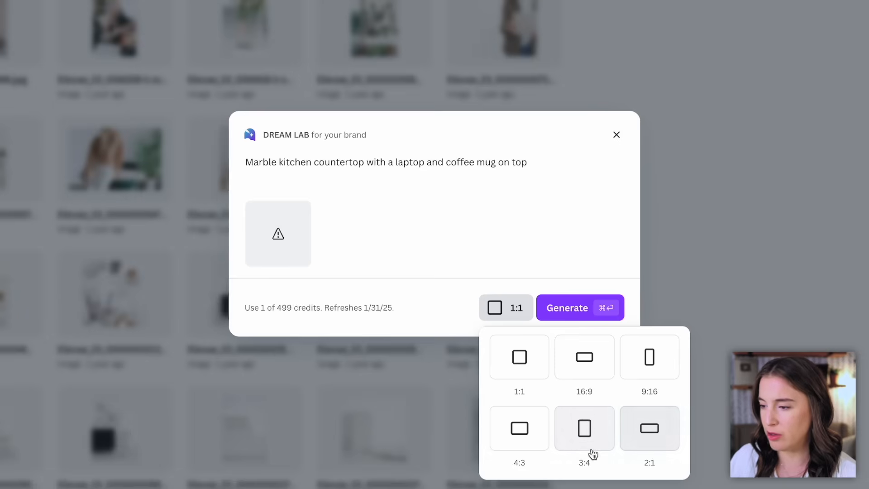
mouse_move(449, 323)
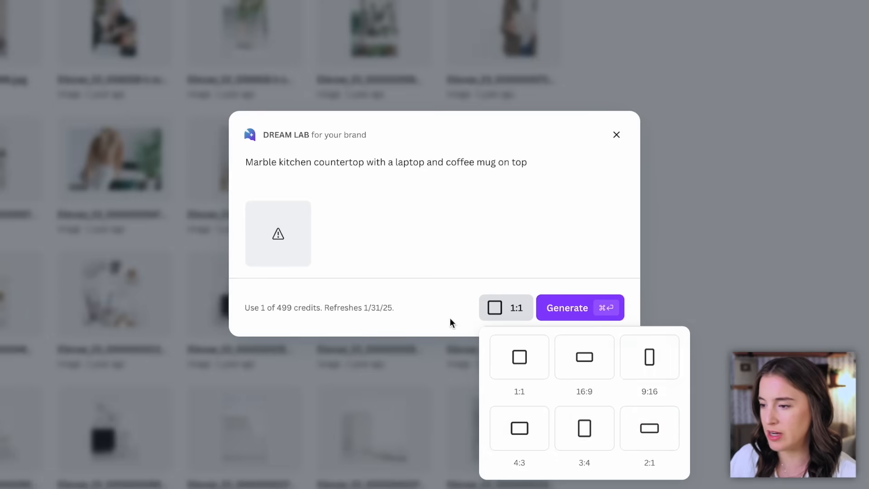
Step: Generate the countertop photos and step through the enlarged results
left_click(579, 308)
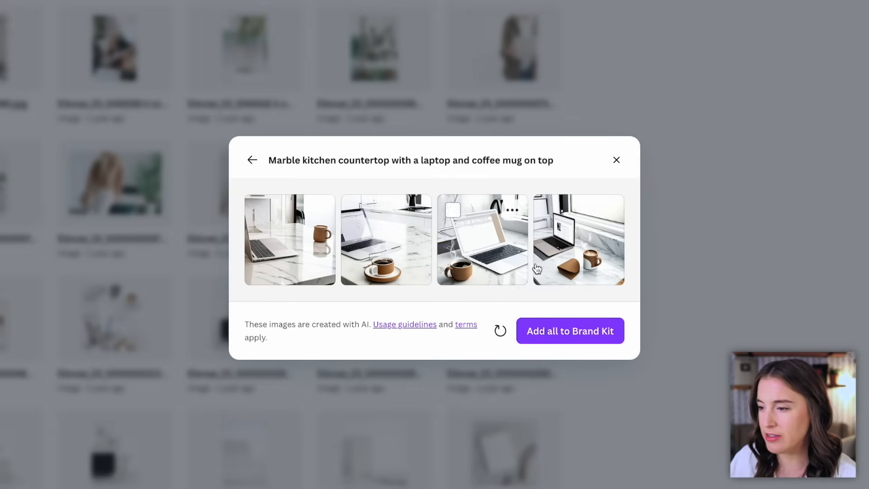
mouse_move(406, 241)
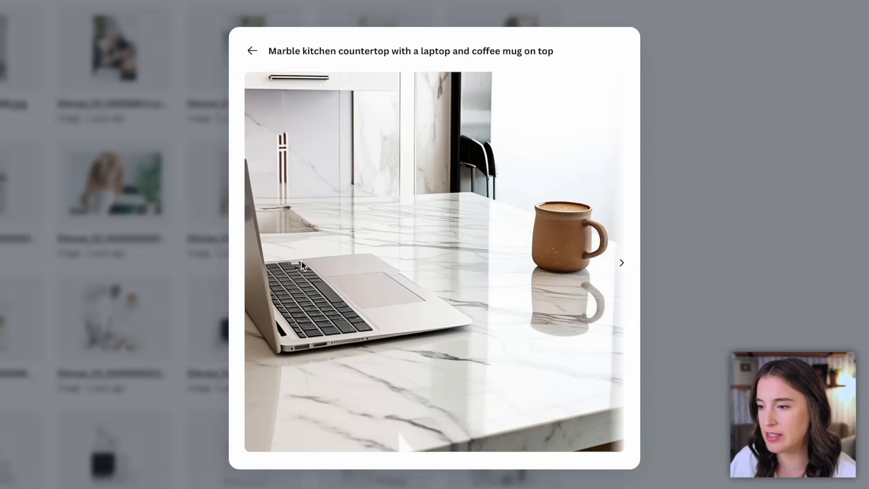
left_click(621, 262)
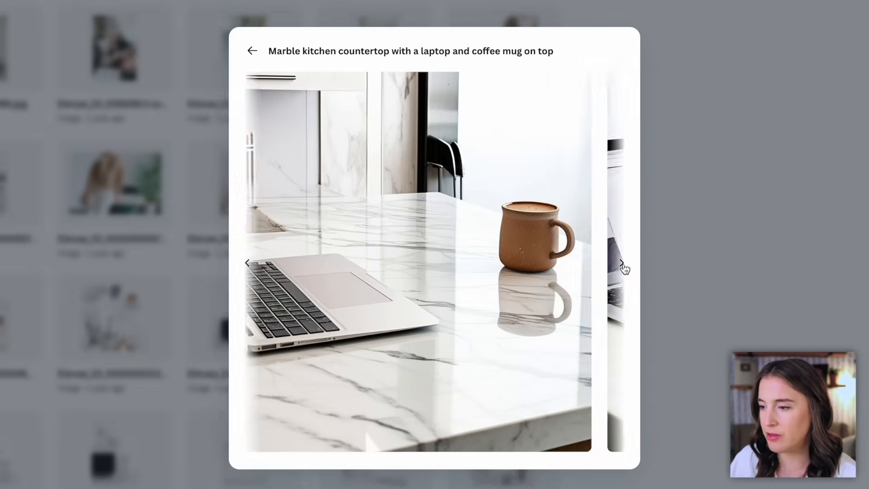
left_click(623, 263)
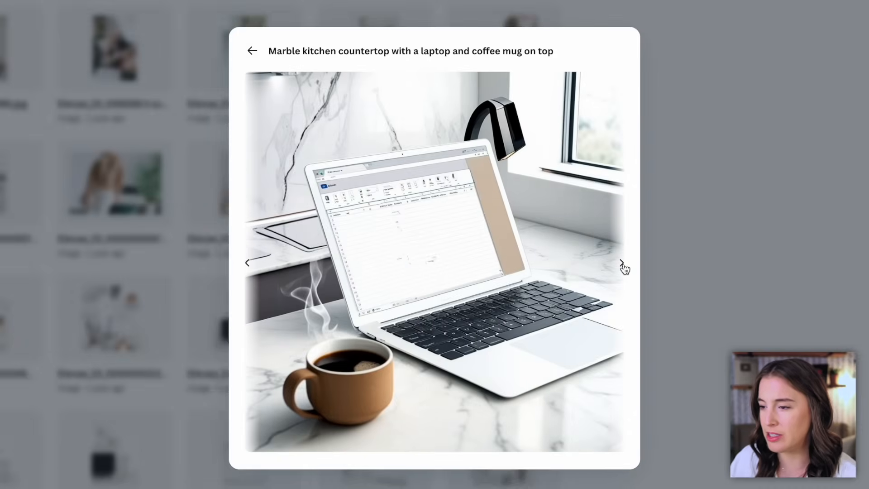
left_click(622, 263)
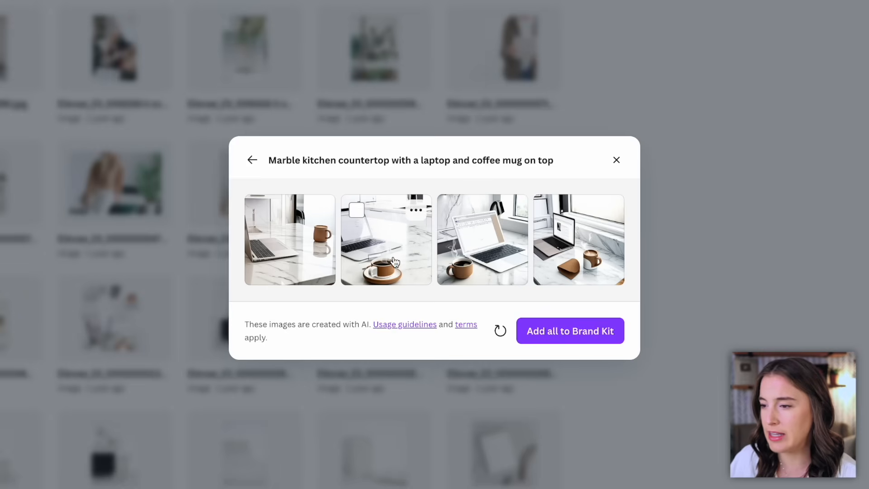
mouse_move(548, 266)
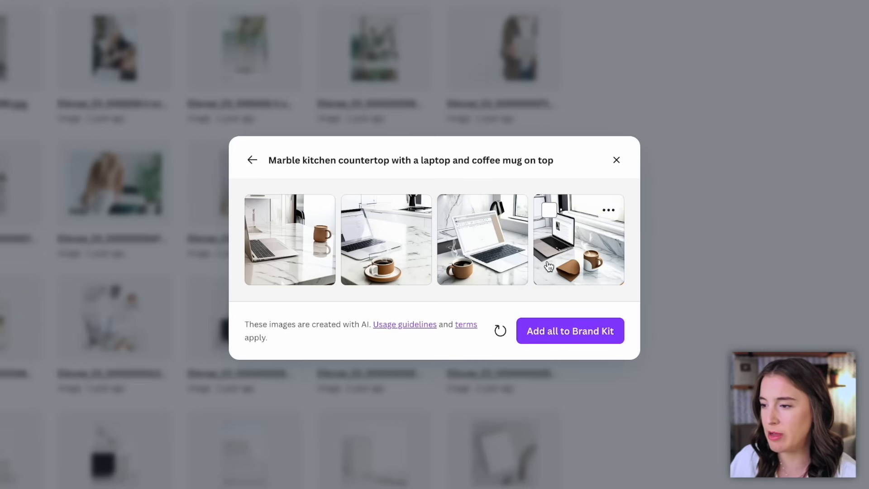
Step: Select the second and third generated photos and add both to the brand kit
left_click(481, 239)
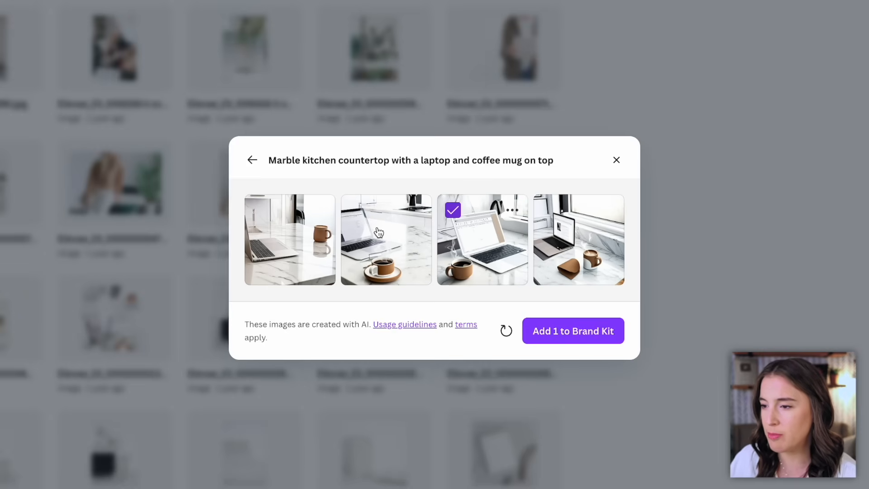
left_click(386, 239)
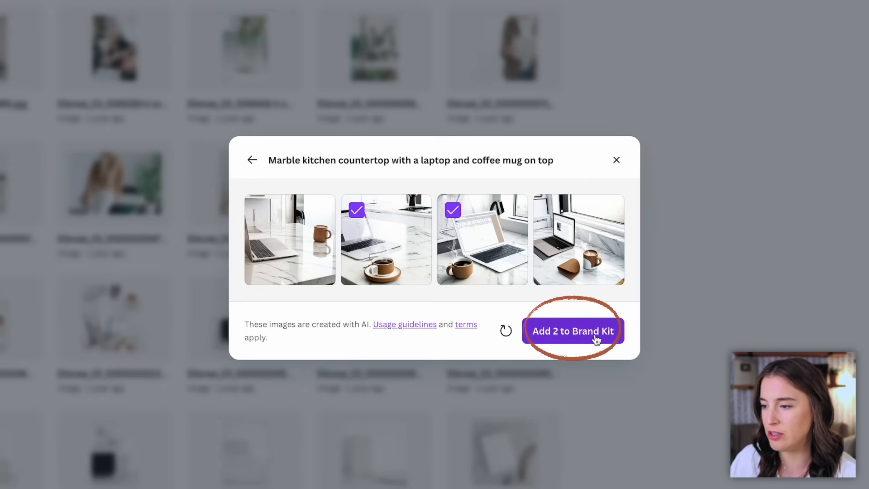
left_click(572, 332)
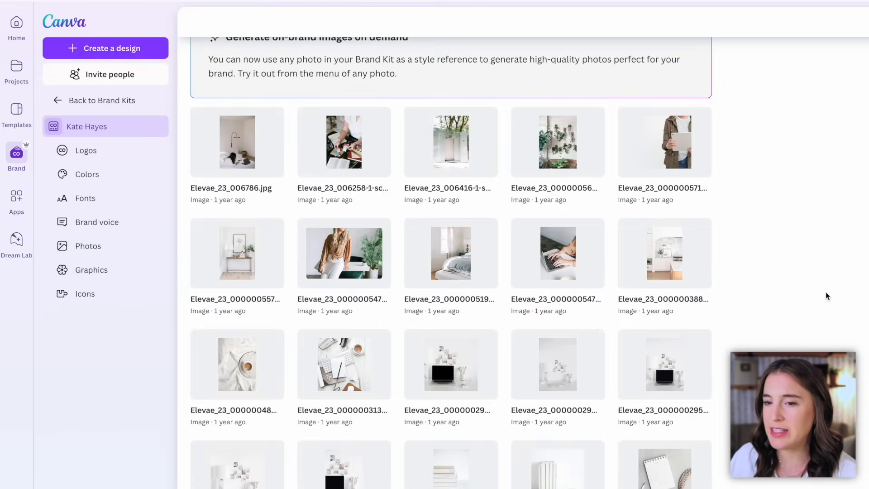
mouse_move(752, 305)
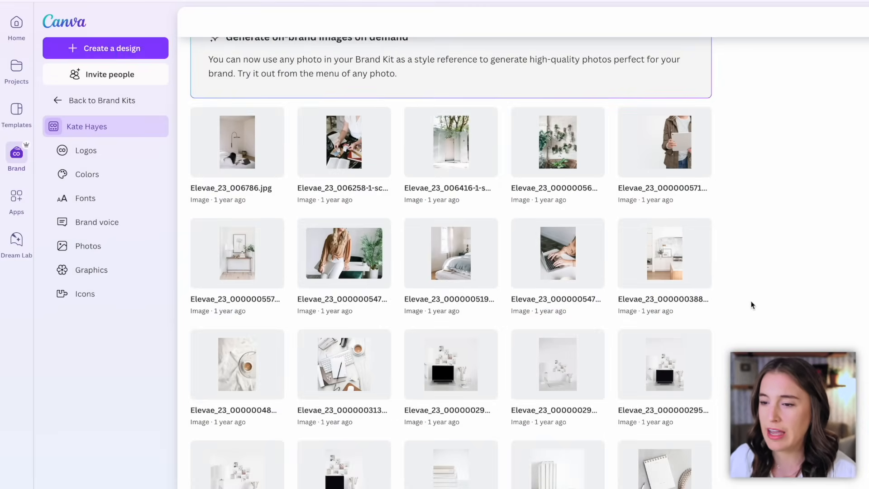
mouse_move(504, 328)
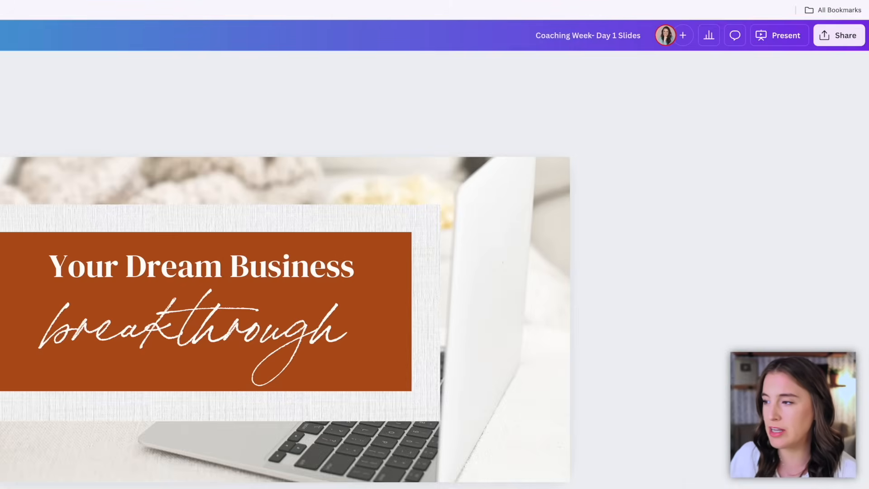
mouse_move(785, 38)
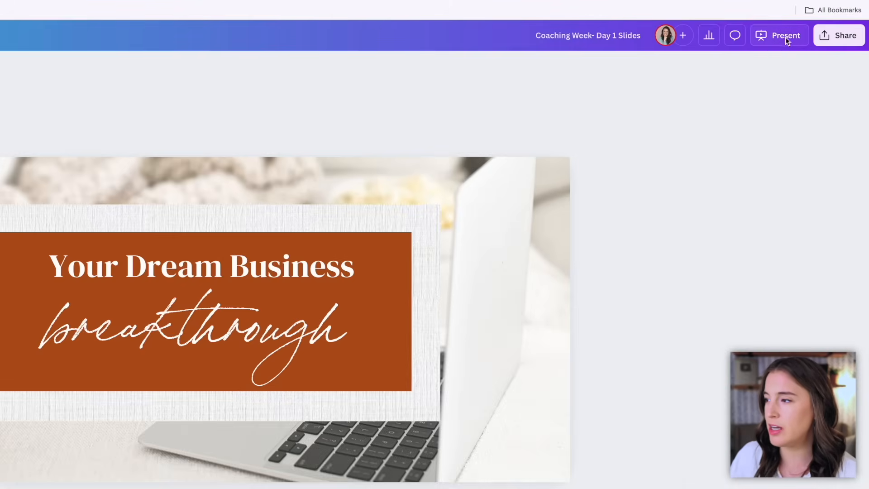
Step: Show the presenting options for the Coaching Week Day 1 slides
left_click(780, 36)
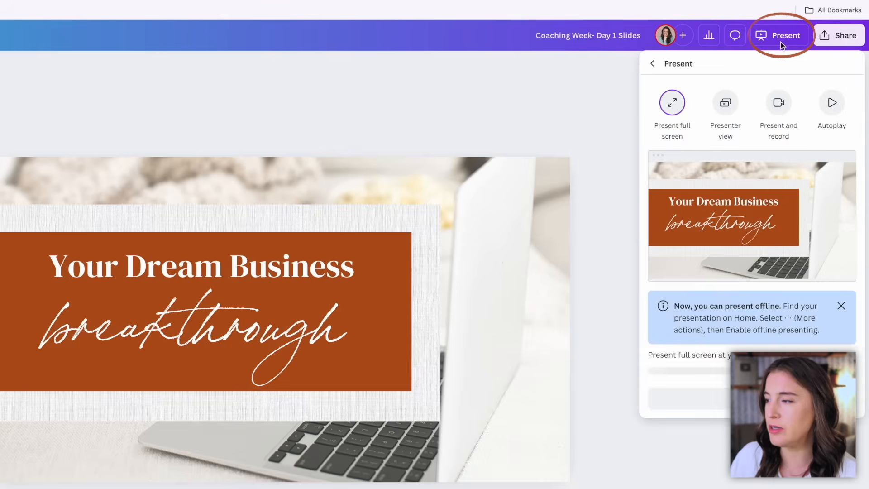
mouse_move(790, 77)
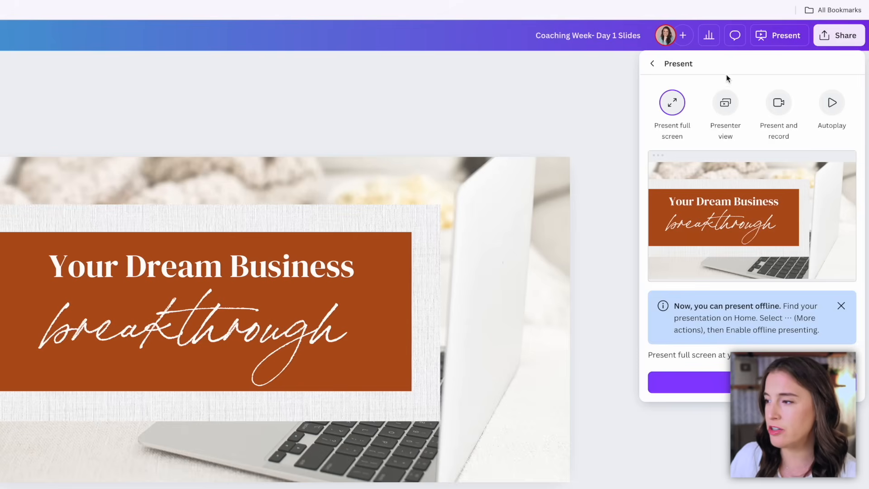
mouse_move(671, 102)
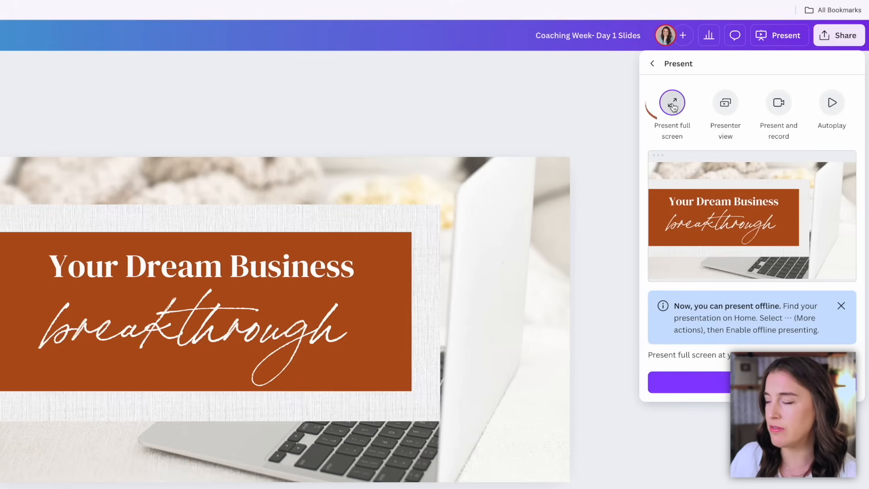
Step: Present the slides full screen, enable drawing, pick a pen and show its colour choices
left_click(671, 102)
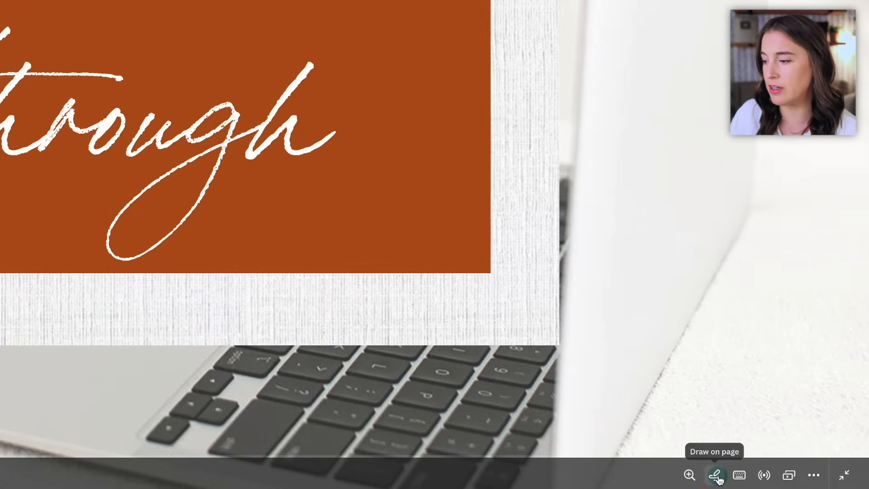
left_click(715, 475)
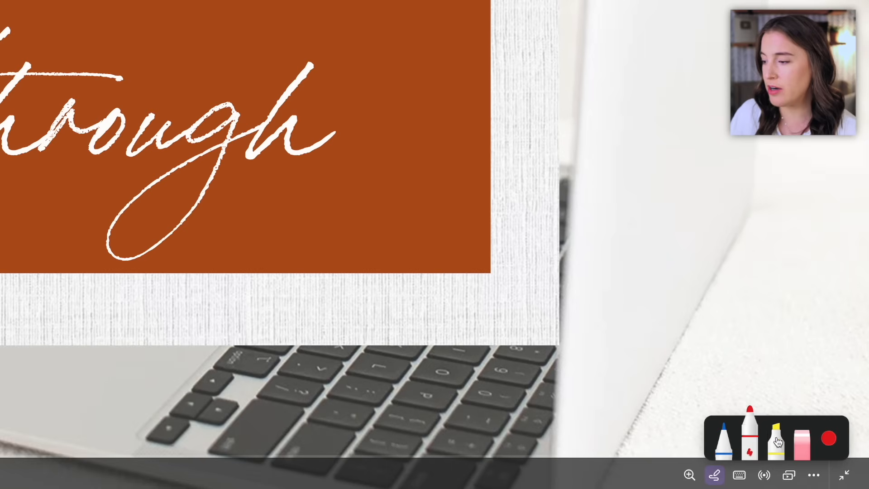
left_click(724, 439)
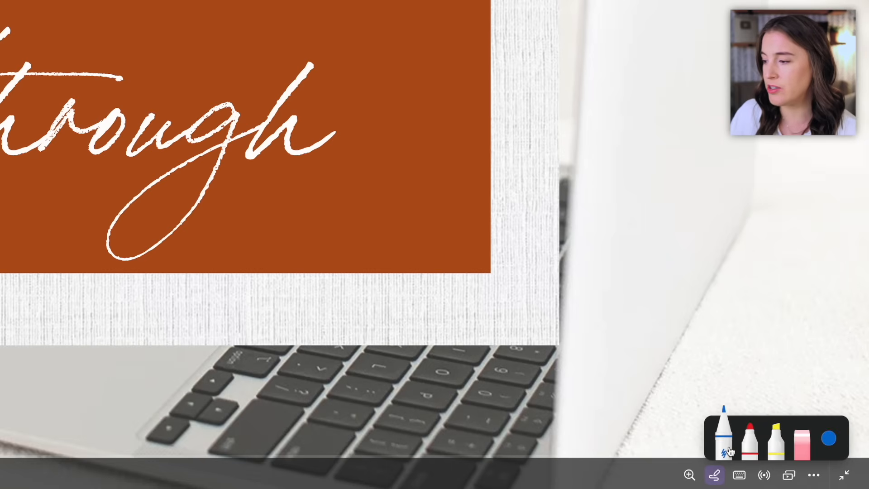
mouse_move(828, 438)
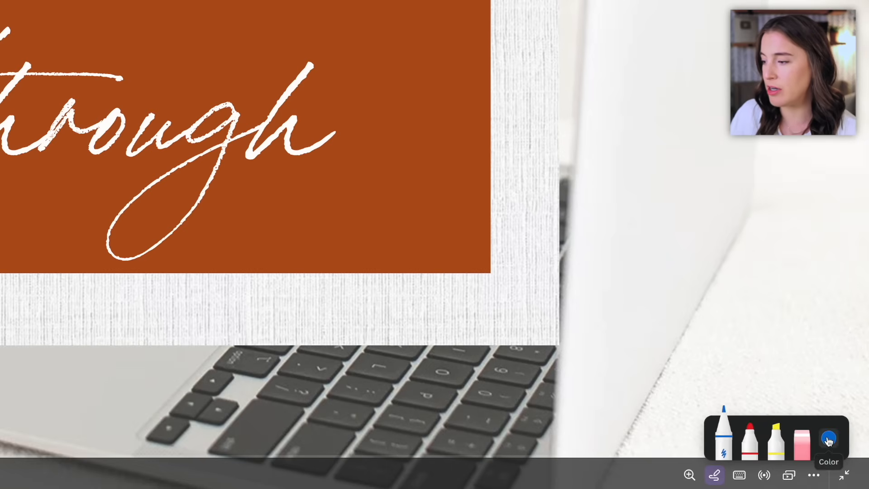
left_click(828, 440)
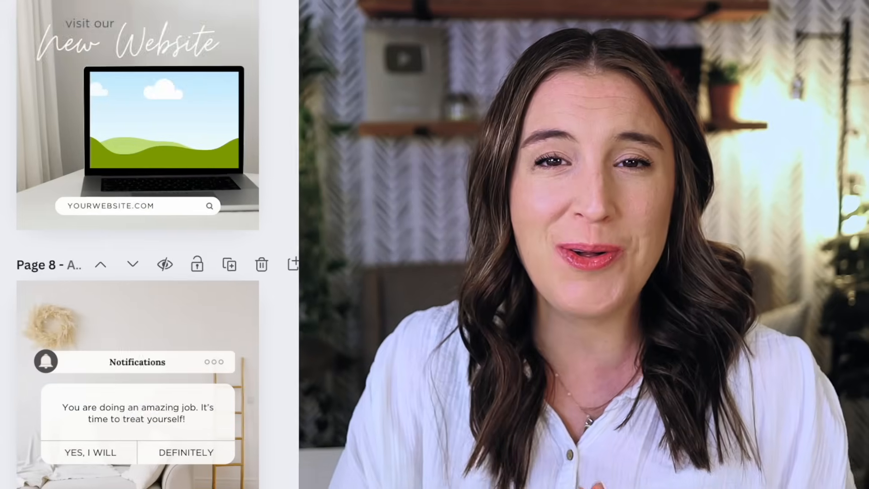
scroll("down", 3)
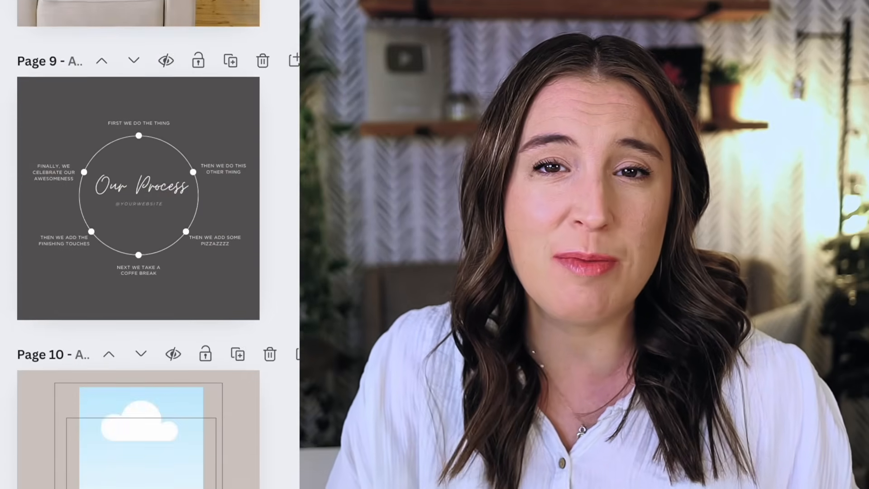
scroll("down", 3)
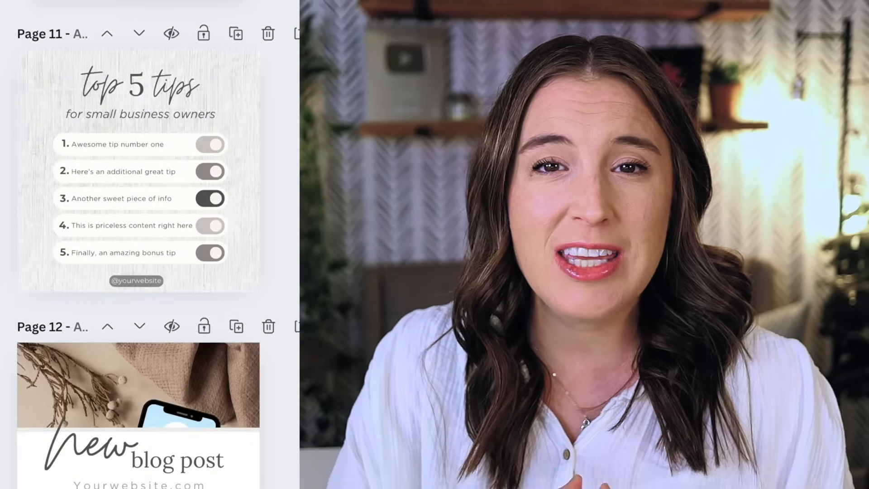
scroll("down", 3)
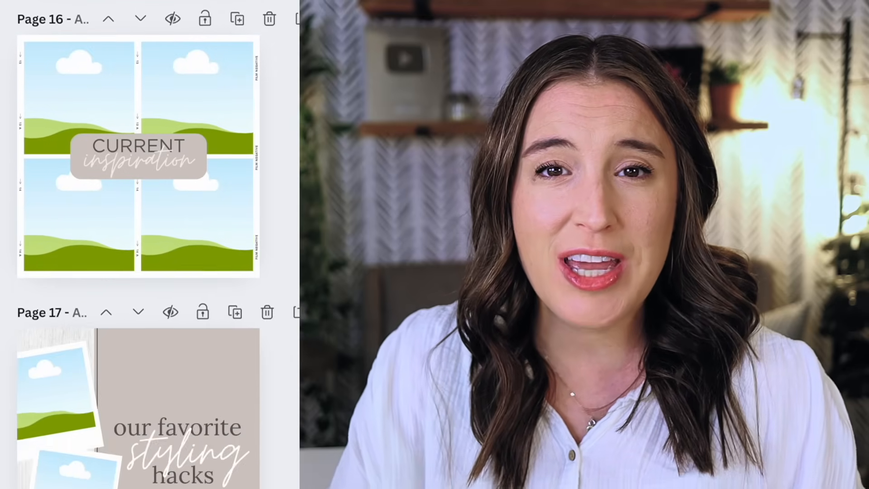
scroll("down", 3)
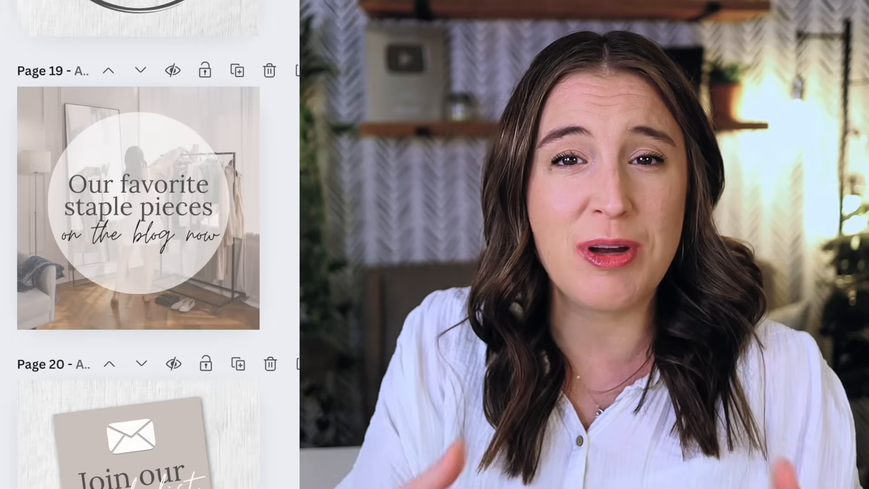
scroll("down", 3)
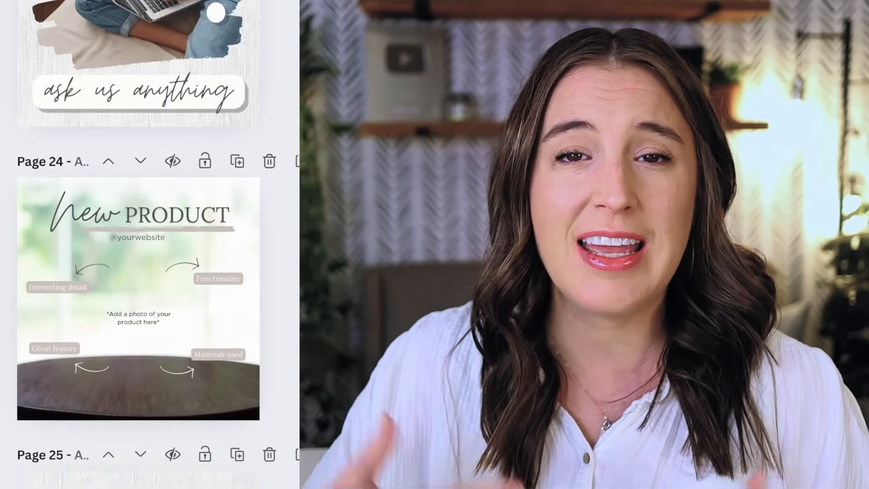
scroll("down", 3)
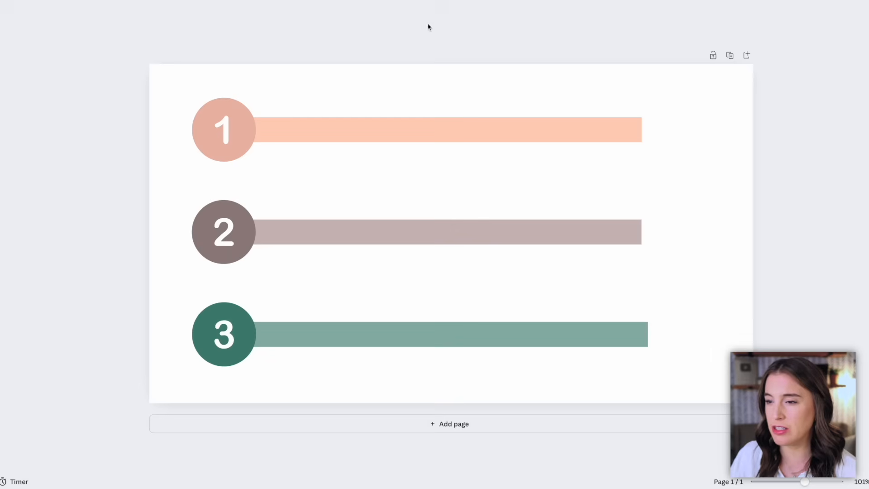
Step: Select the page with the three numbered bars and smart-swap bar 2 above bar 1
left_click(244, 295)
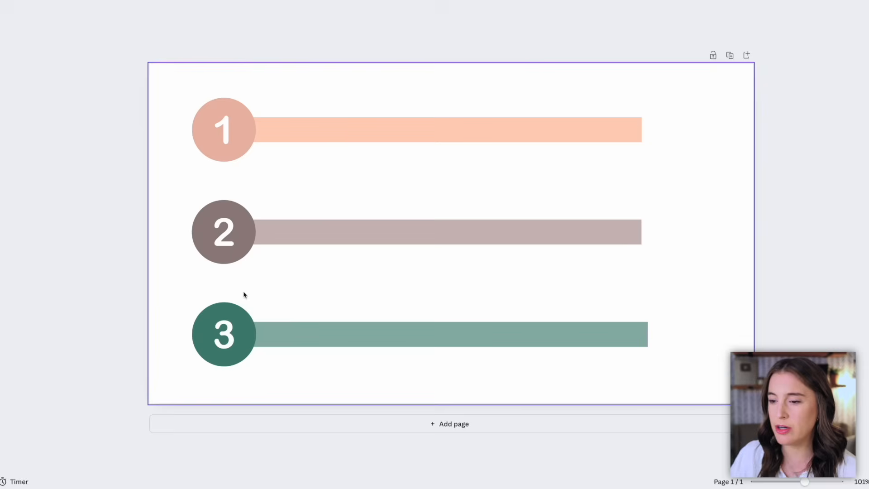
mouse_move(257, 290)
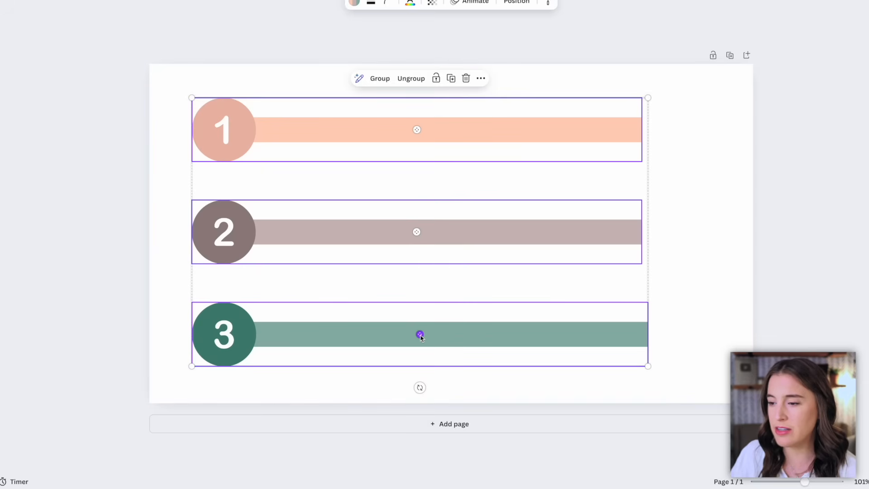
mouse_move(416, 130)
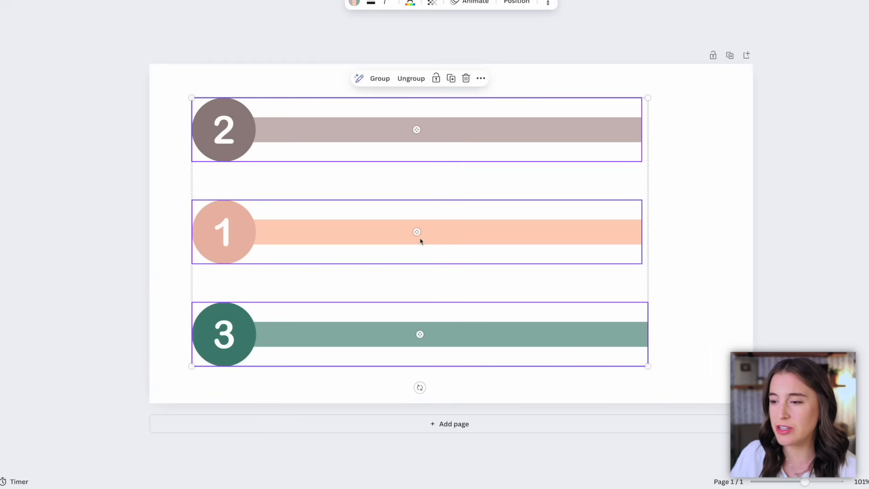
left_click(417, 232)
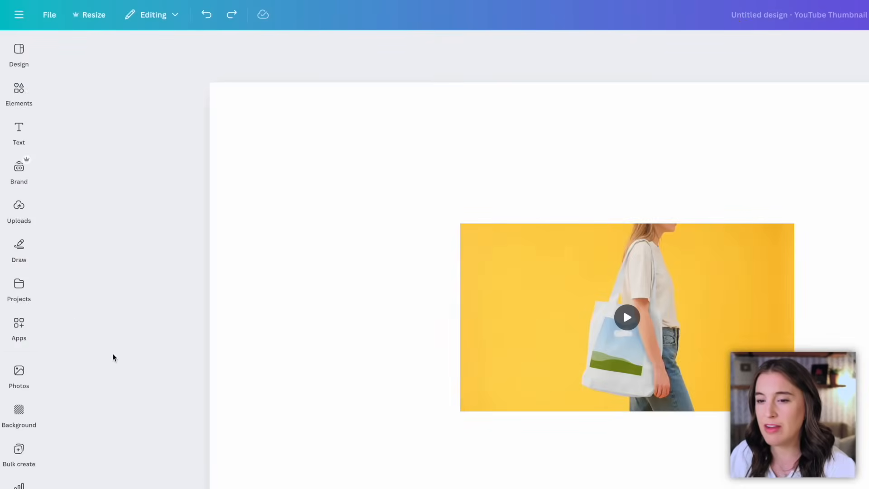
Step: Add the tote bag clip from the Mockups app's video mockups to the page
left_click(18, 327)
type("mockups")
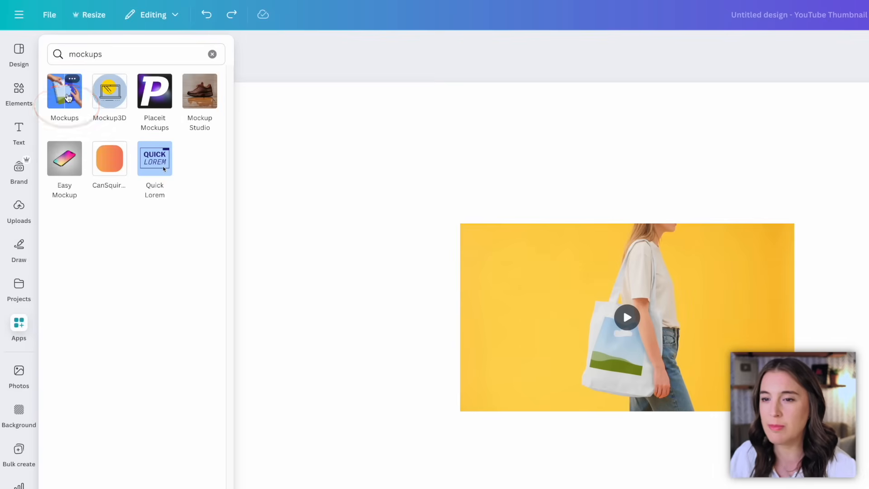
left_click(64, 91)
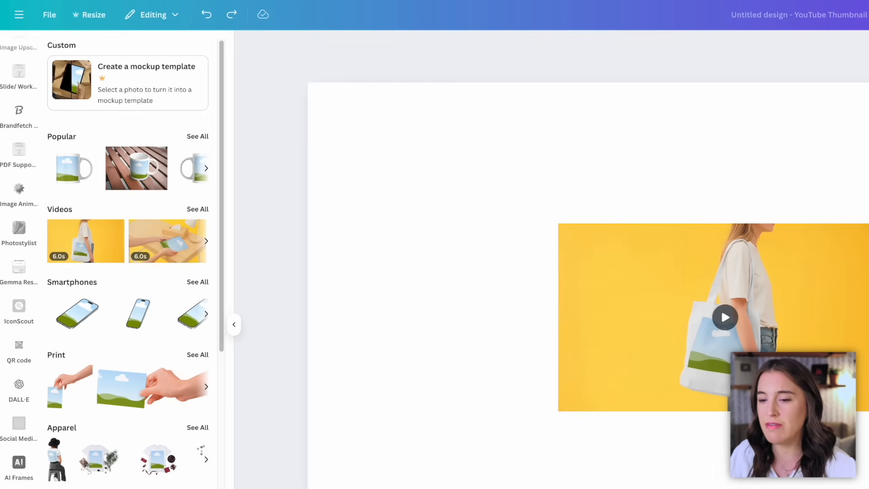
scroll("down", 3)
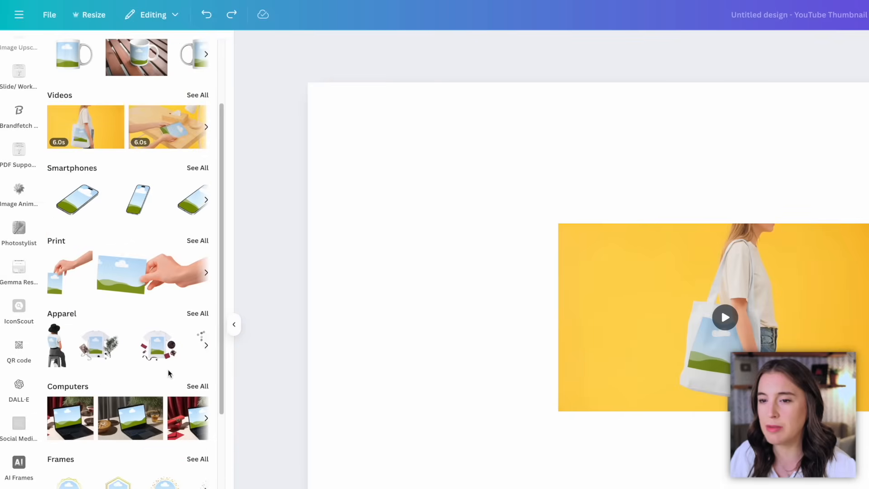
scroll("up", 3)
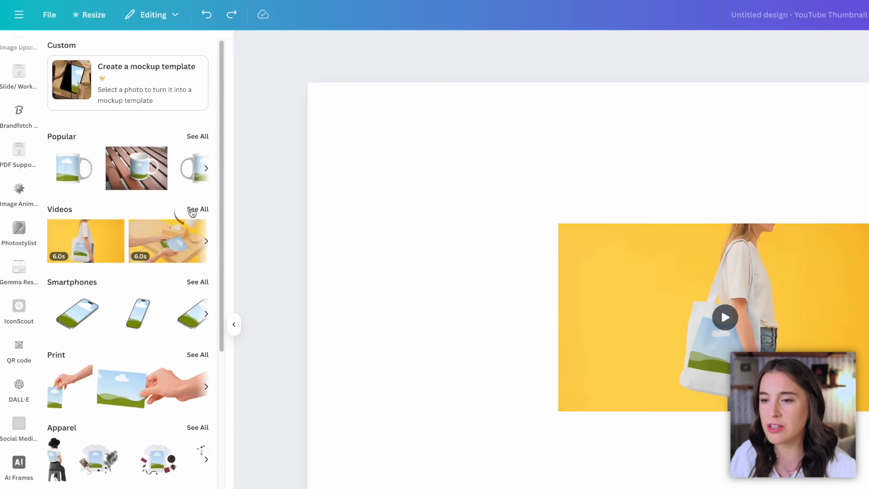
left_click(198, 209)
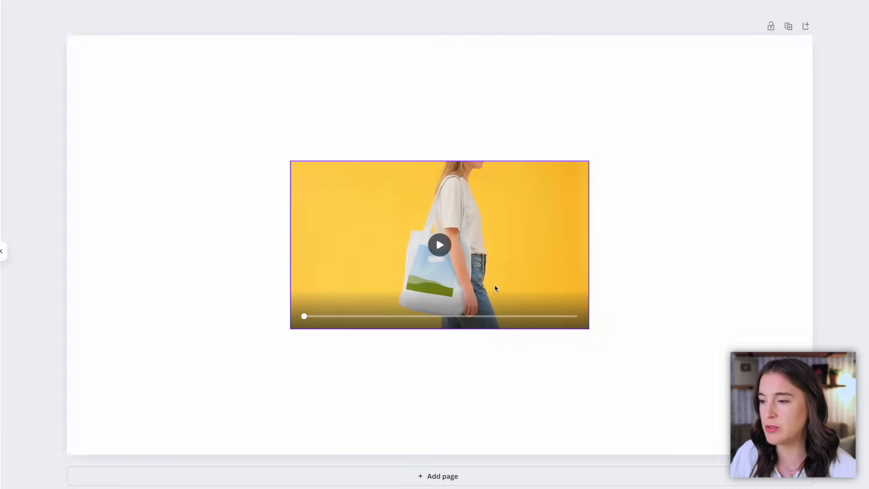
left_click(630, 258)
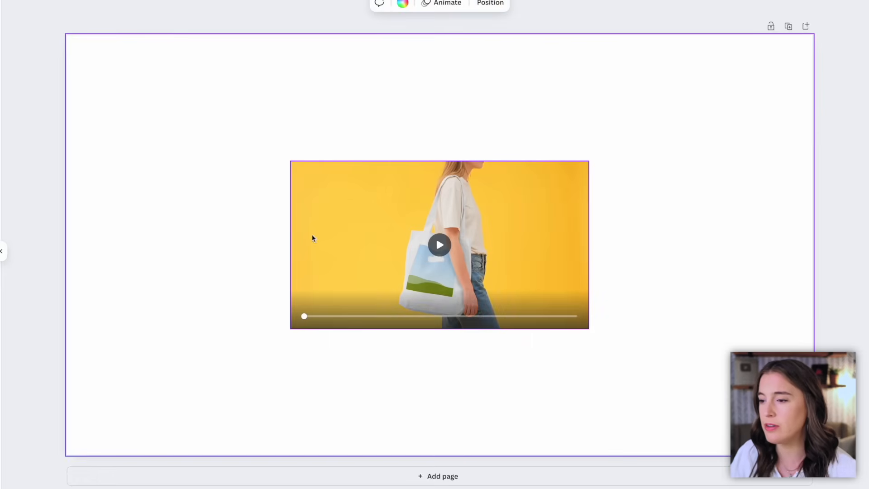
mouse_move(420, 250)
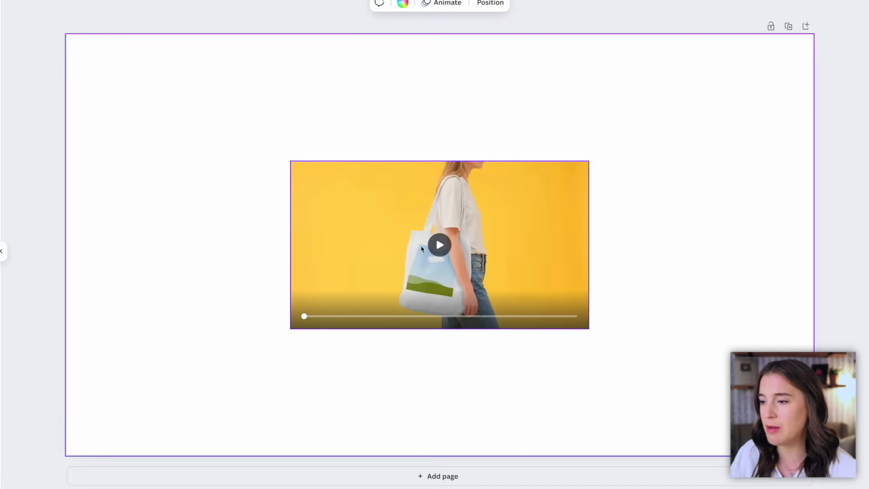
mouse_move(430, 280)
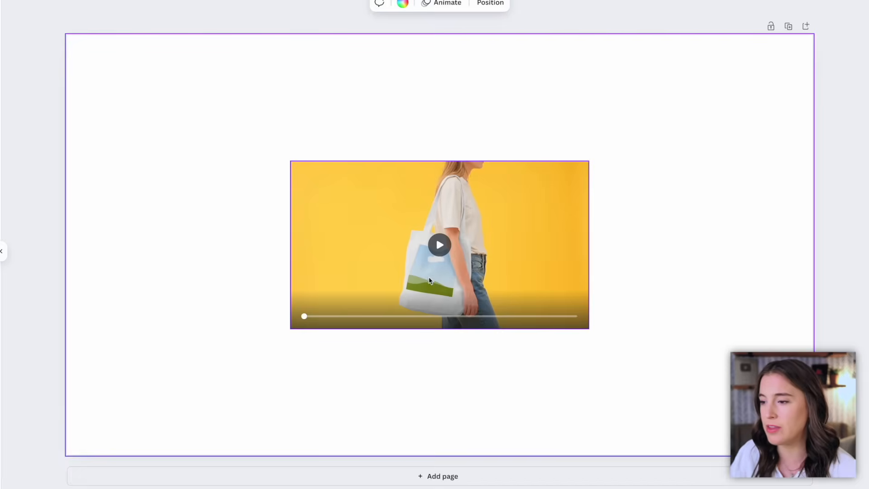
mouse_move(446, 286)
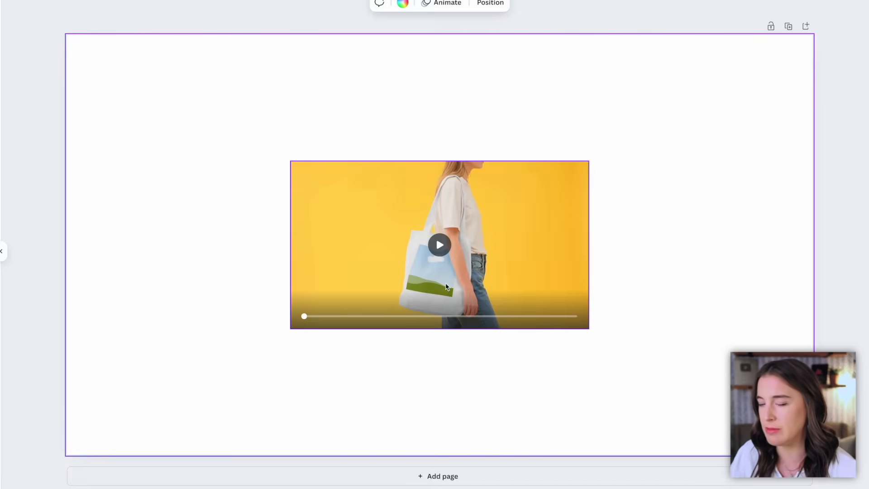
Step: Place the pink flower graphic onto the tote bag and select the mockup video
left_click(14, 100)
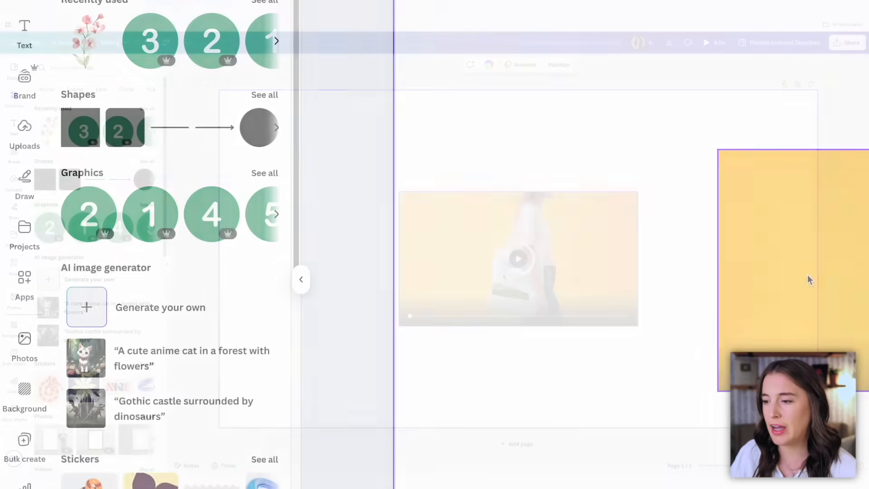
left_click(23, 133)
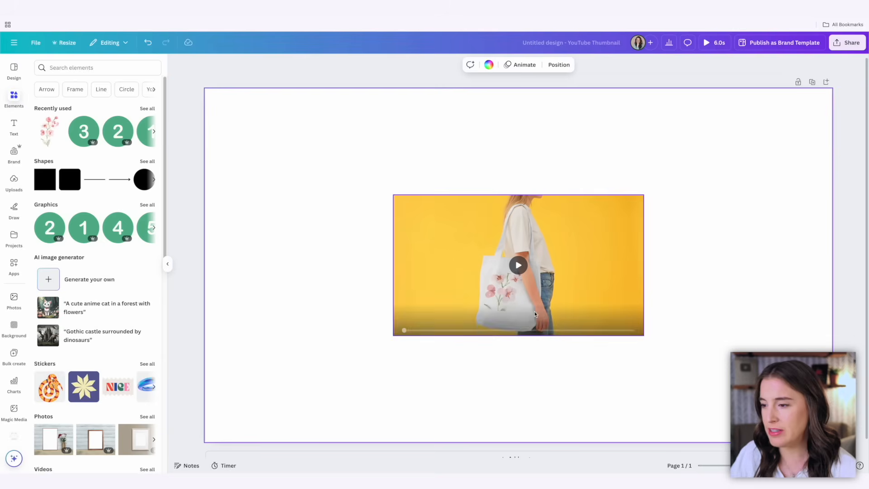
left_click(518, 265)
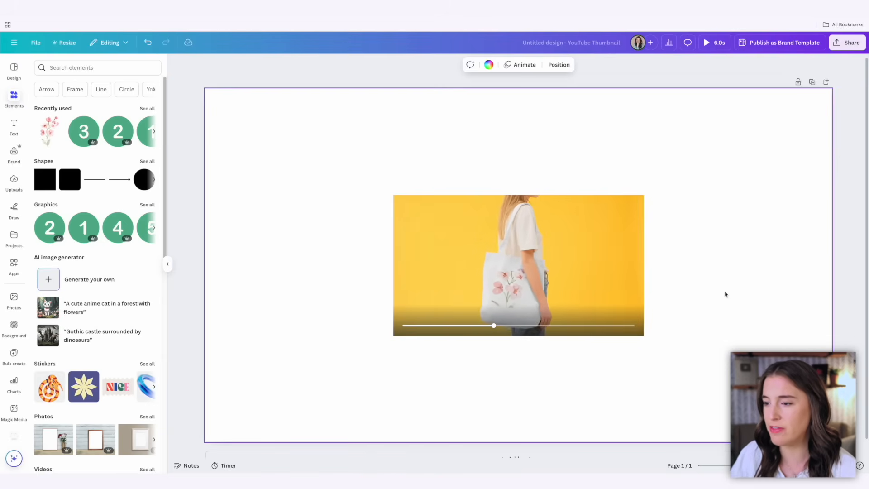
left_click(517, 266)
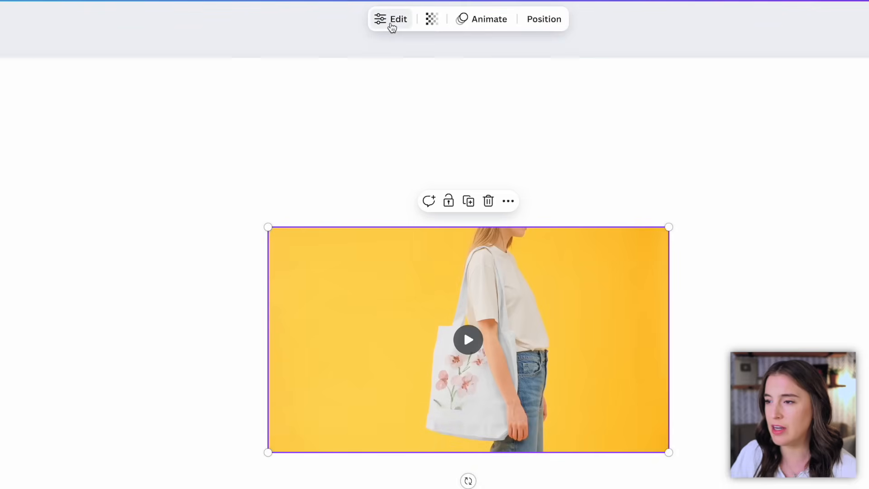
Step: Recolour the tote bag green through the mockup's Edit > Color and apply the change
left_click(391, 19)
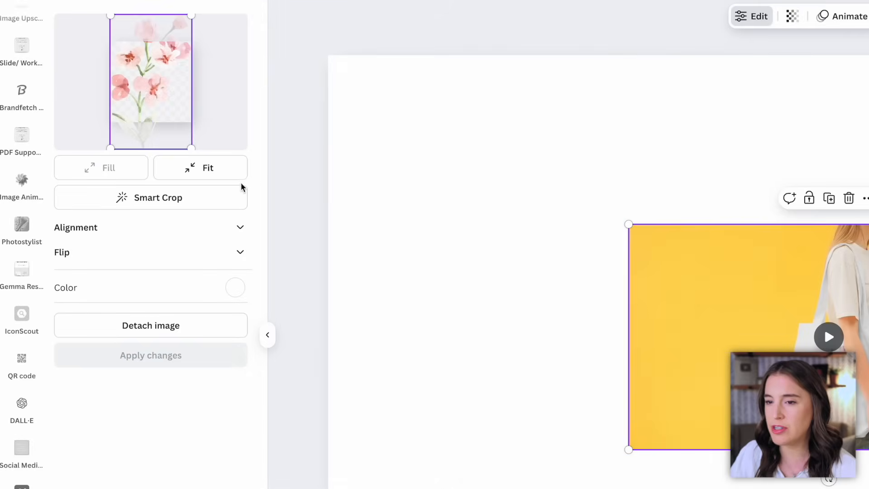
mouse_move(47, 295)
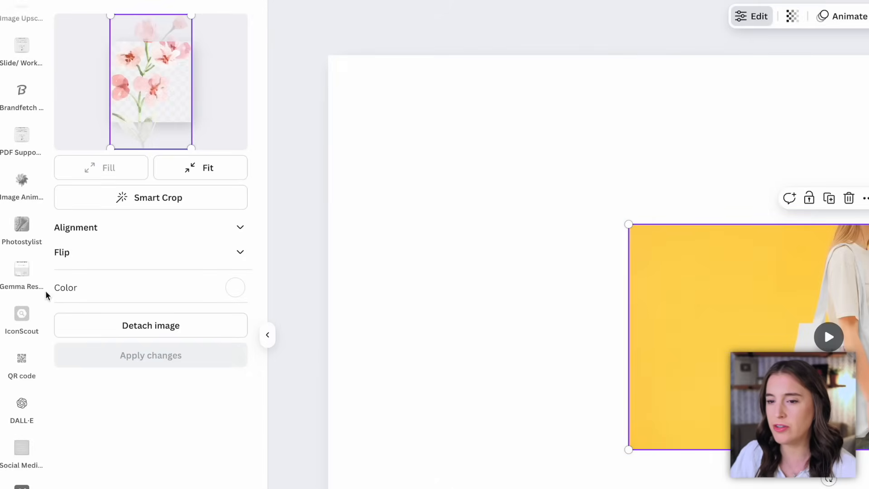
left_click(234, 287)
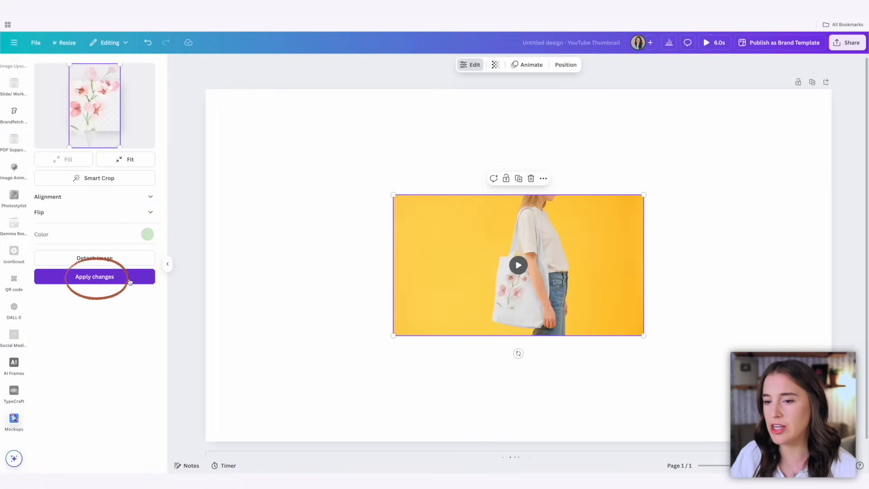
left_click(94, 277)
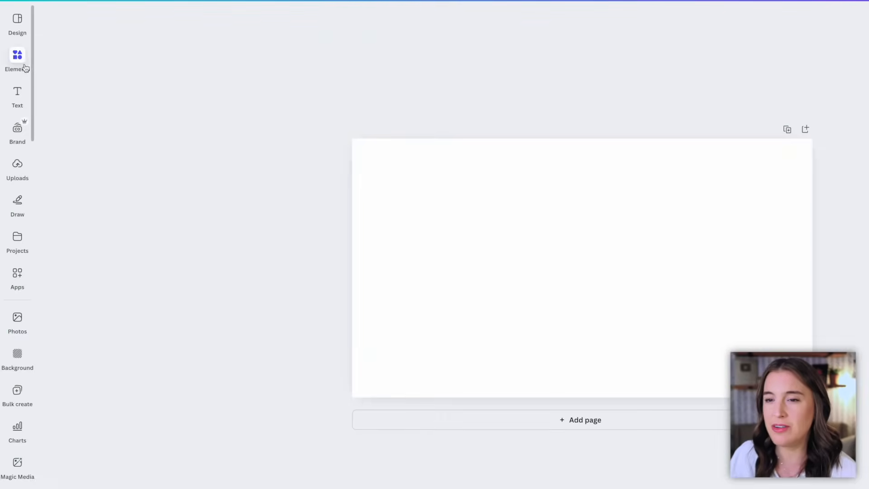
left_click(17, 58)
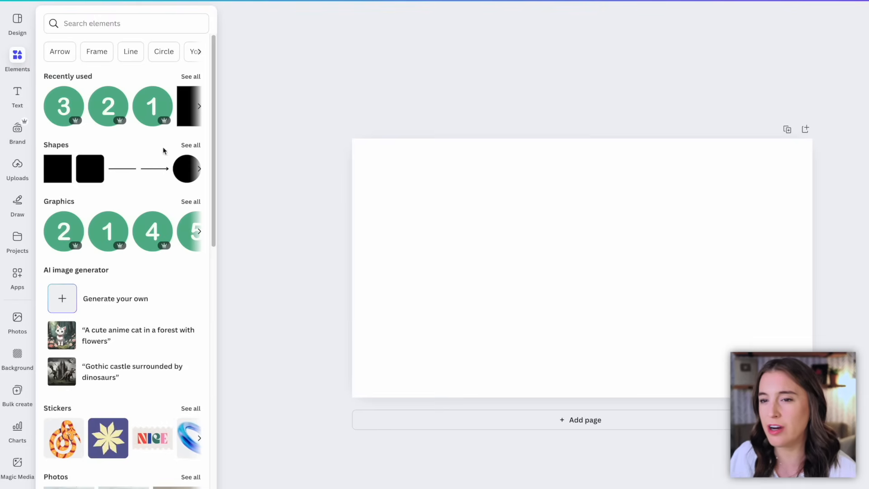
mouse_move(126, 114)
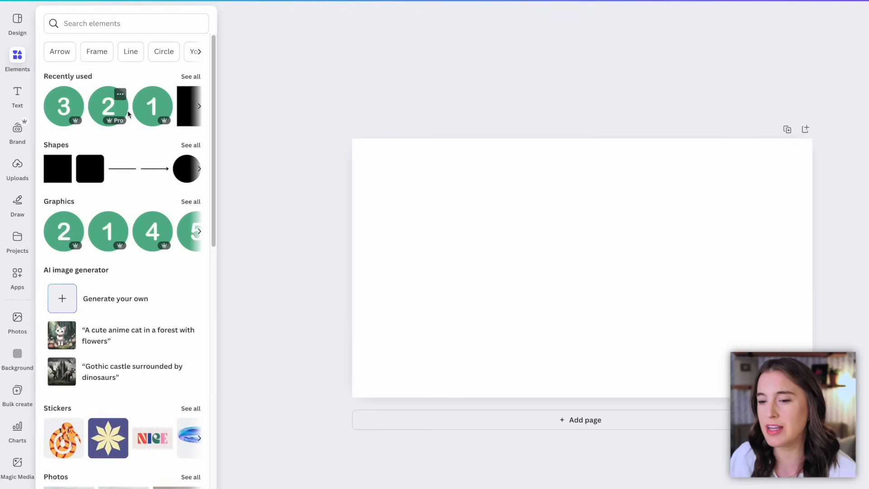
scroll("down", 3)
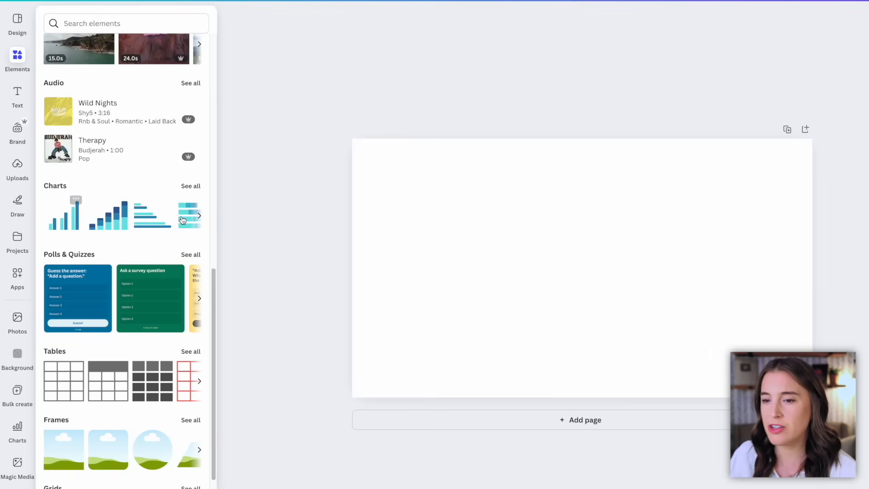
left_click(191, 186)
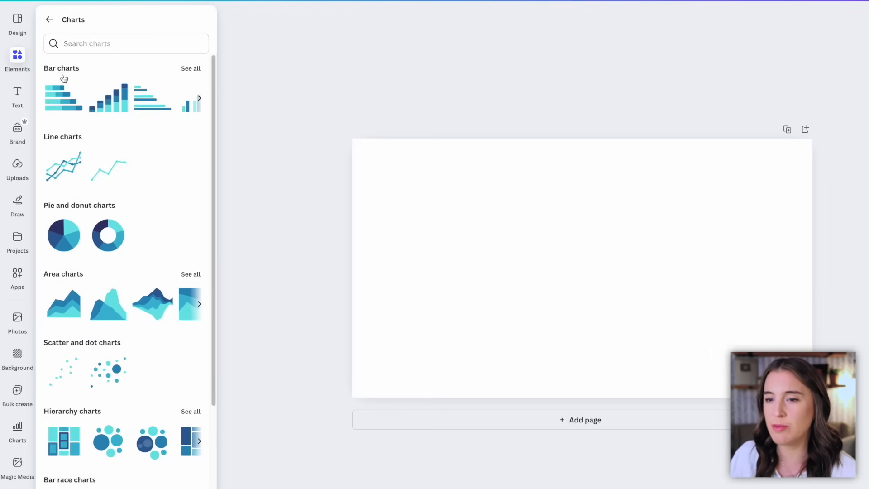
mouse_move(105, 304)
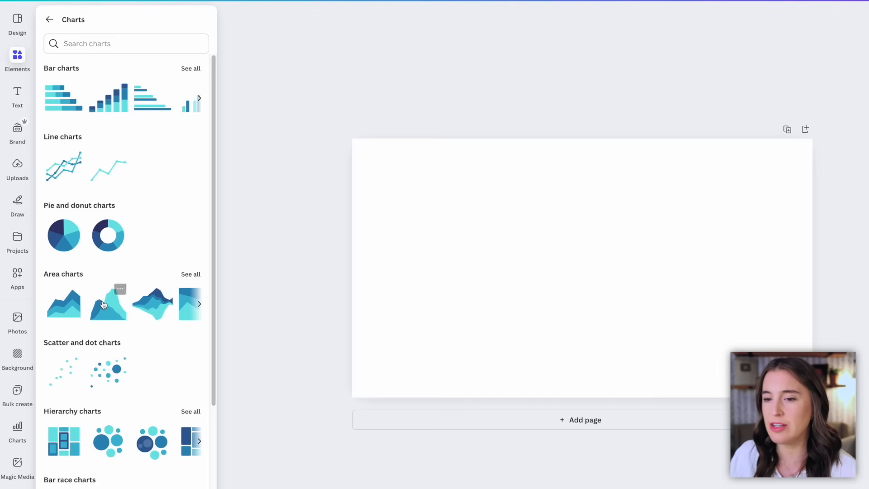
mouse_move(174, 230)
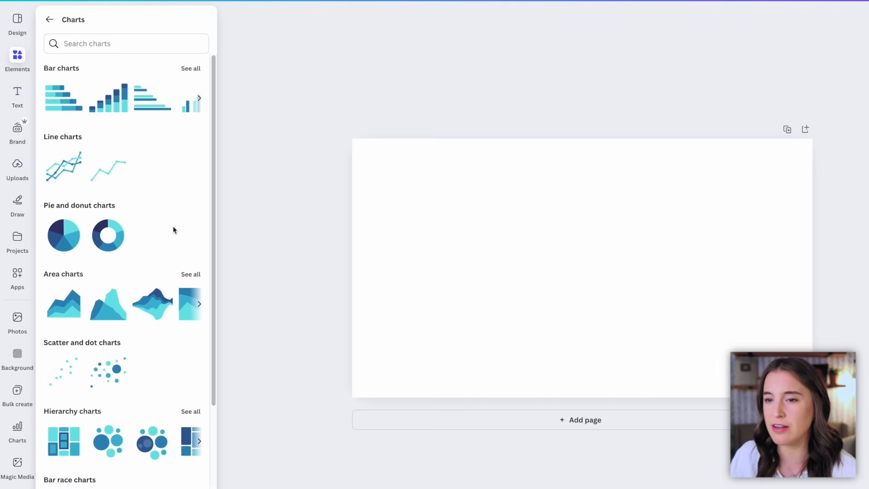
mouse_move(85, 94)
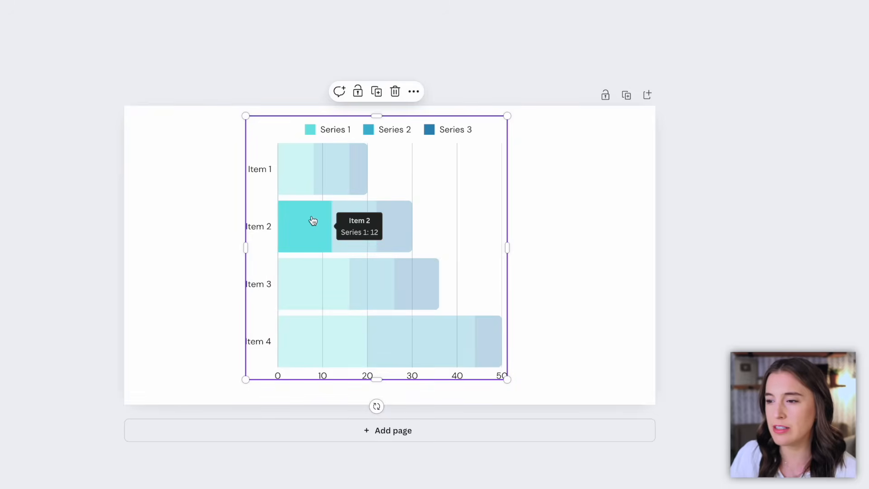
mouse_move(267, 254)
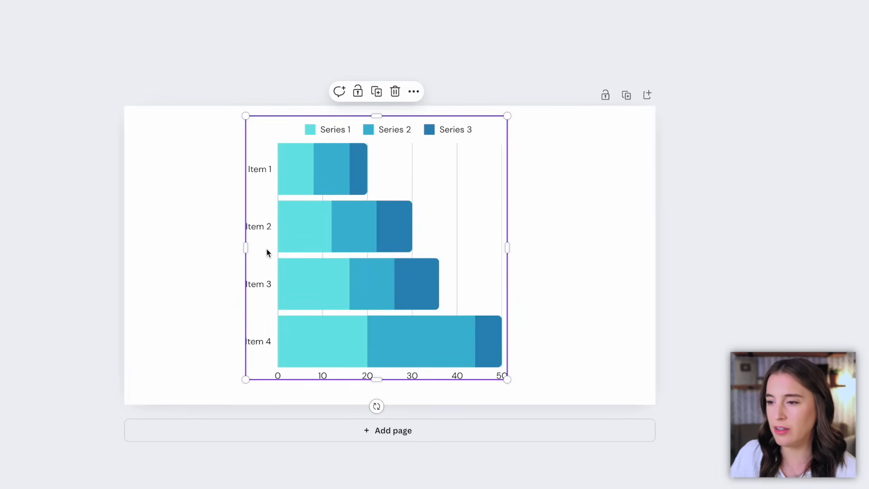
mouse_move(256, 321)
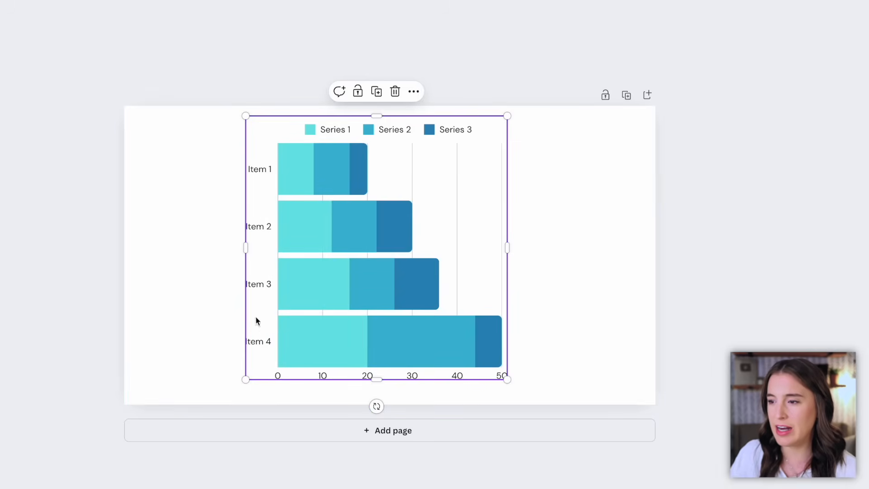
left_click(454, 129)
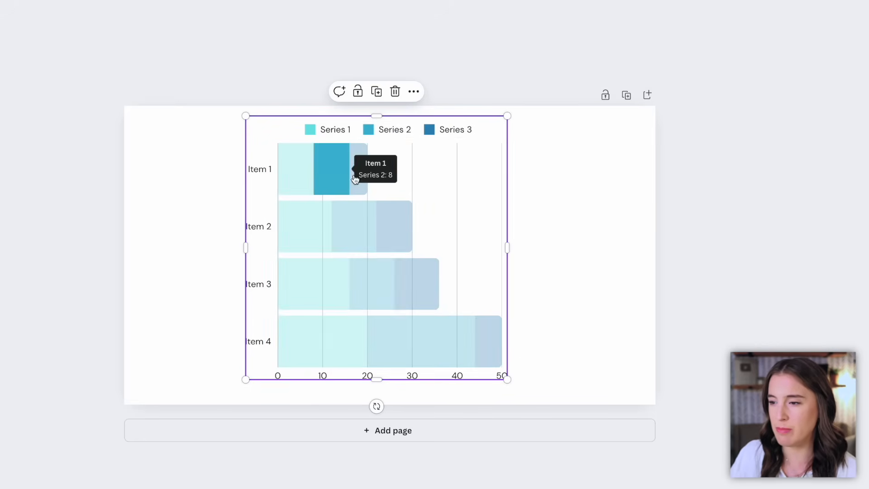
mouse_move(388, 241)
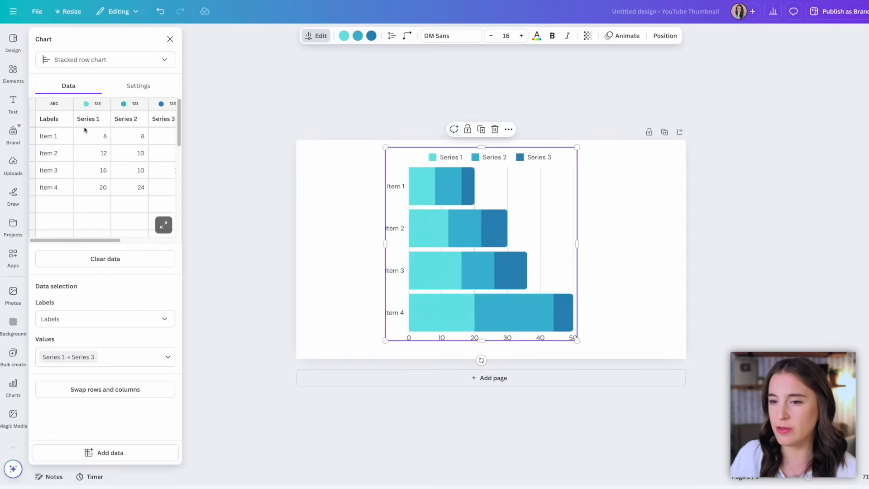
mouse_move(422, 196)
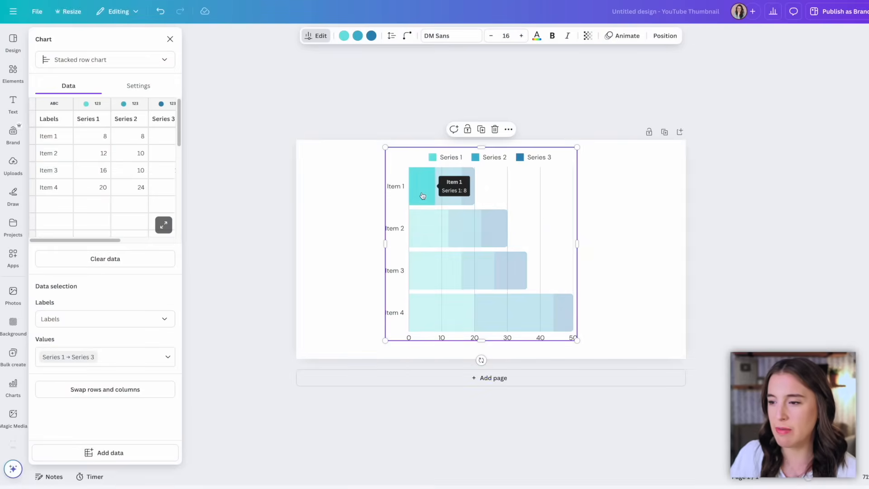
mouse_move(716, 219)
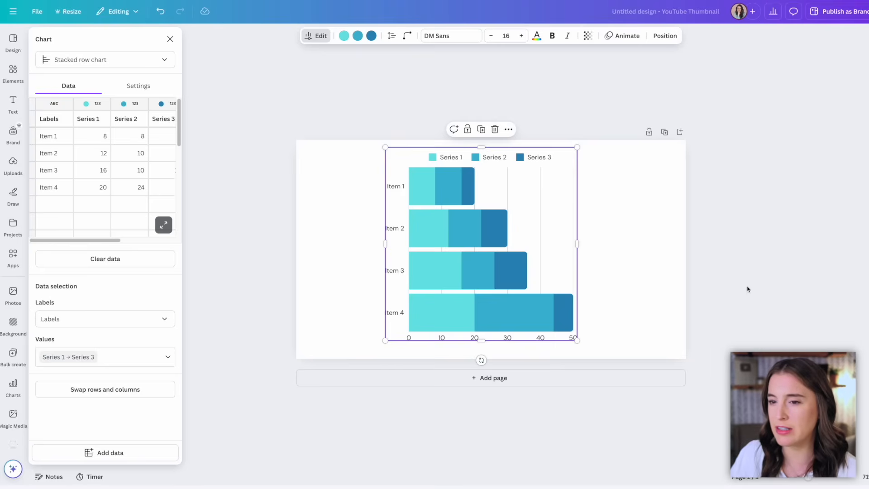
mouse_move(721, 288)
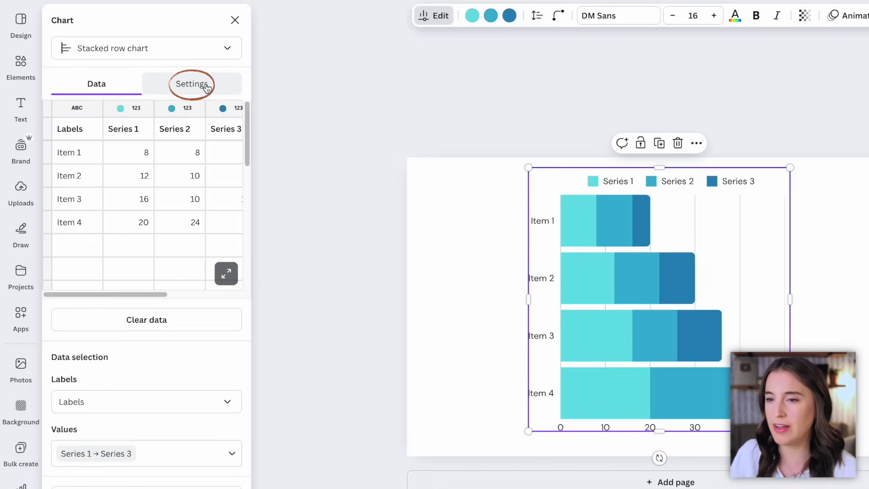
Step: Turn on data labels, try Center and Base positions, keep End alignment and show stacked totals
left_click(192, 83)
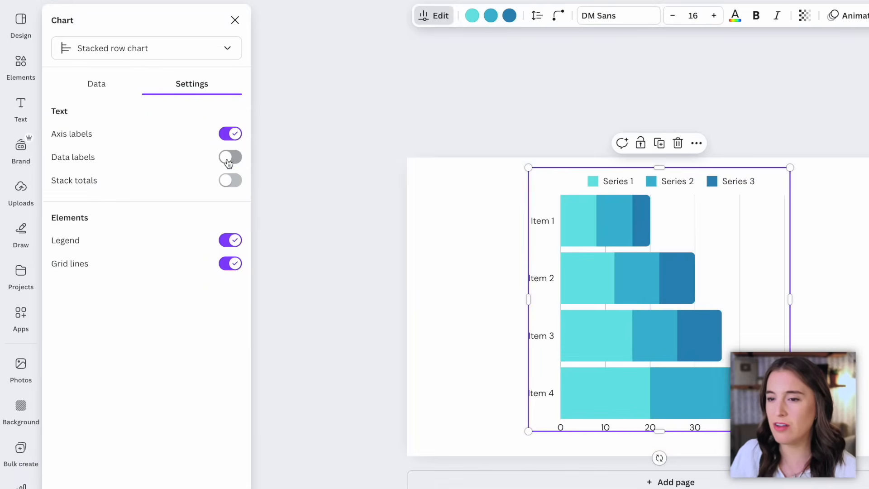
left_click(229, 157)
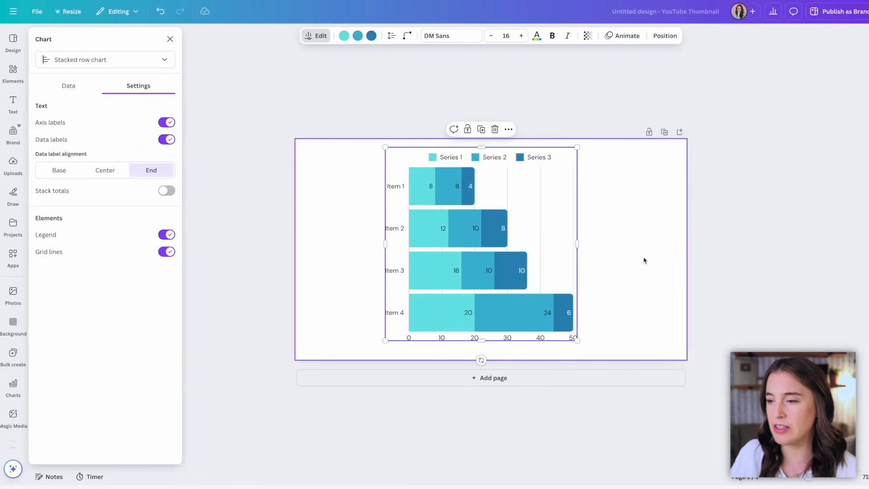
mouse_move(647, 261)
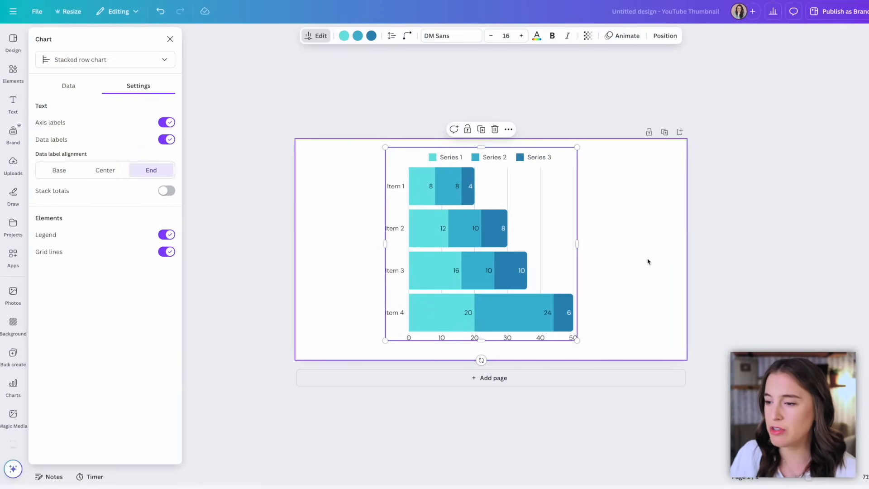
mouse_move(642, 262)
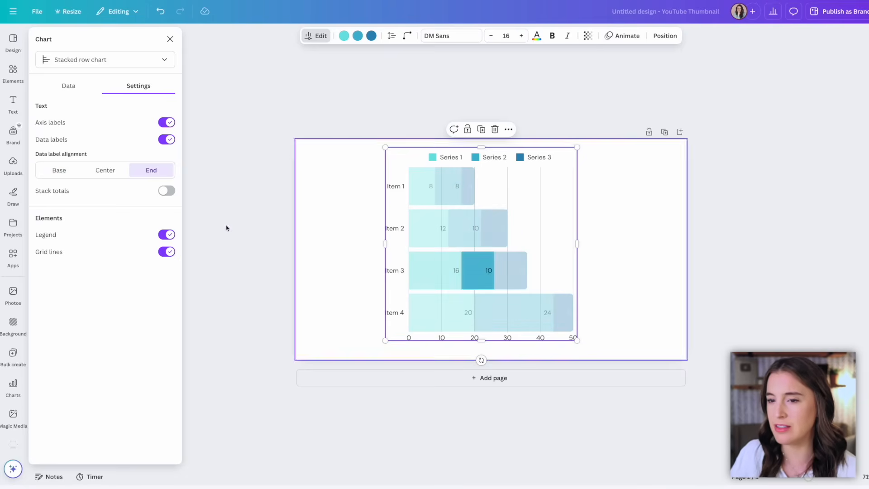
left_click(105, 171)
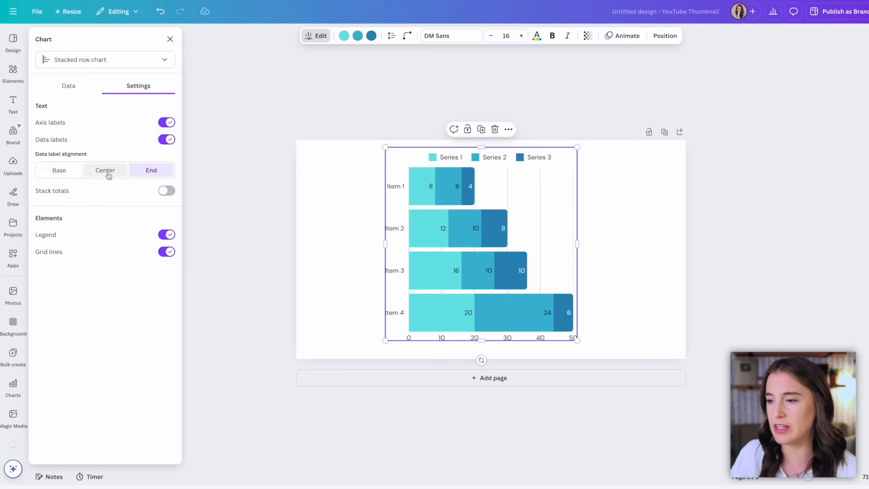
left_click(58, 170)
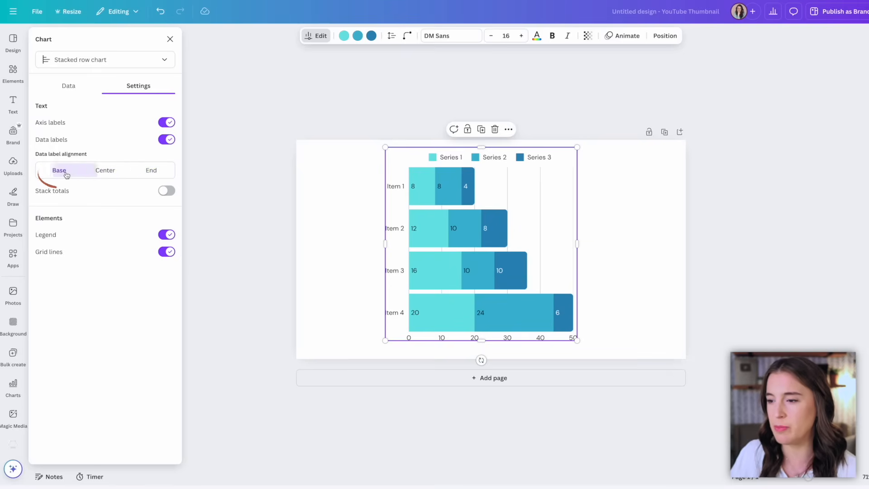
left_click(59, 170)
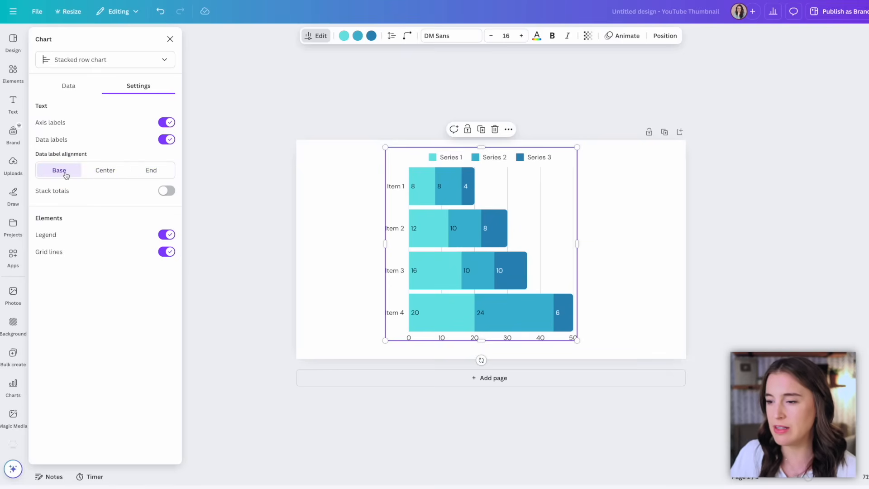
left_click(151, 170)
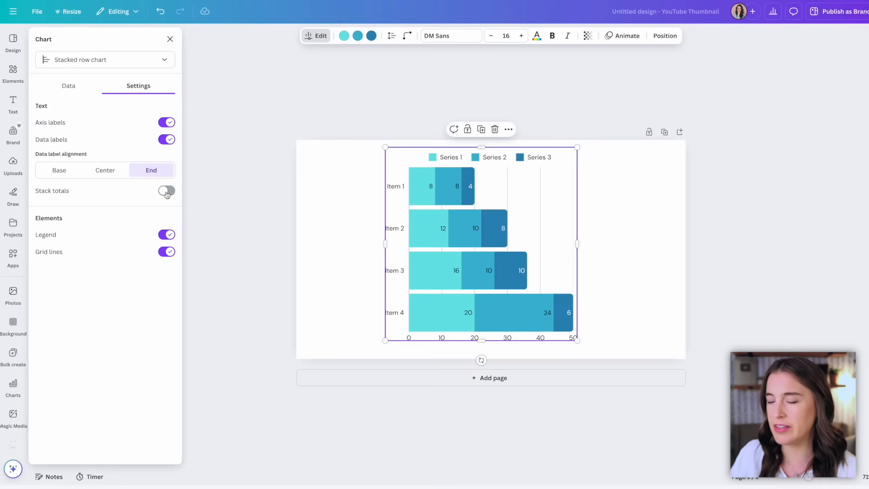
left_click(166, 191)
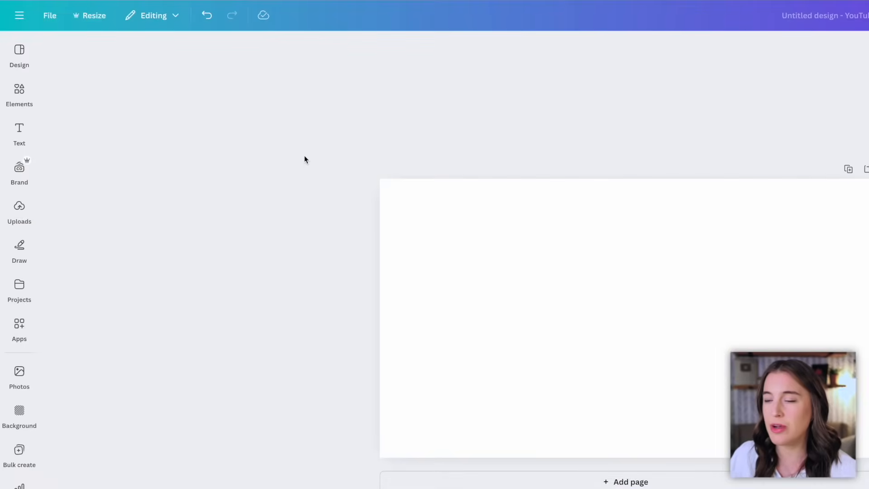
Step: Add the generated waterfall video from Magic Media to the page
left_click(19, 94)
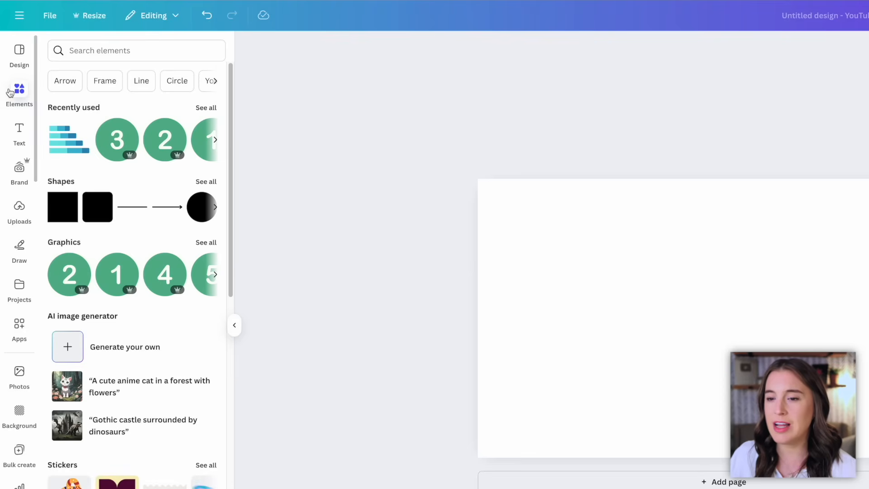
scroll("down", 3)
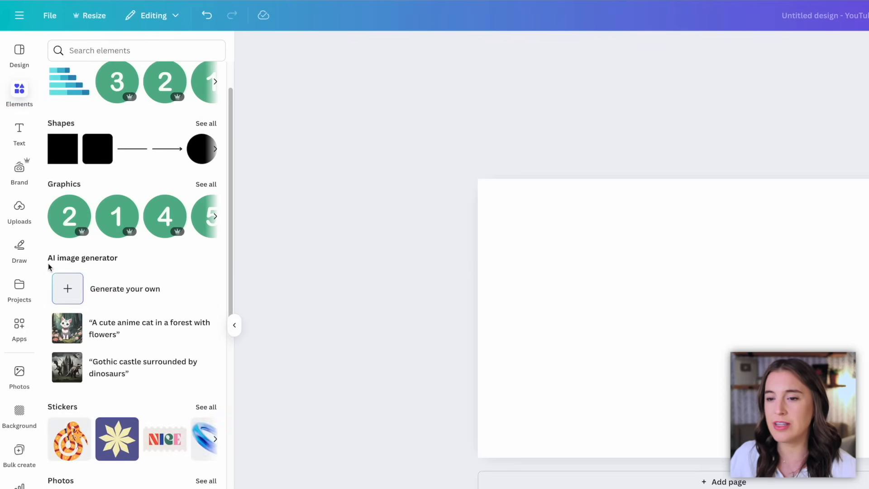
mouse_move(83, 297)
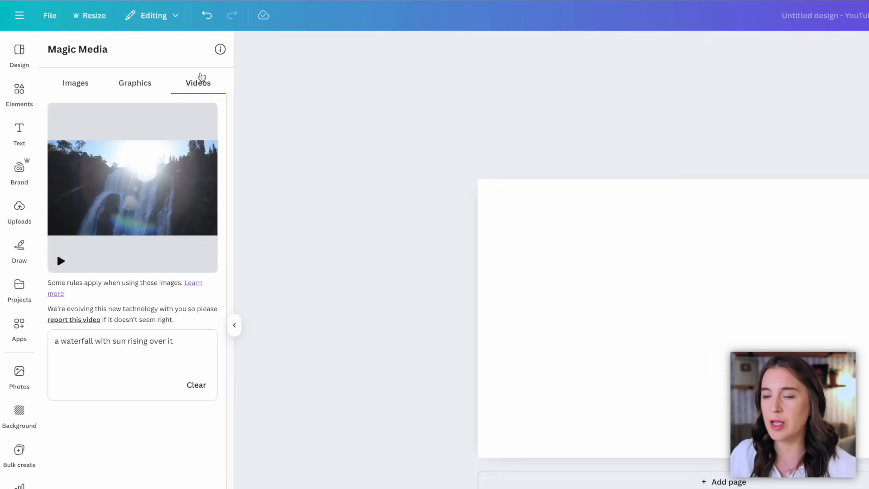
left_click(188, 355)
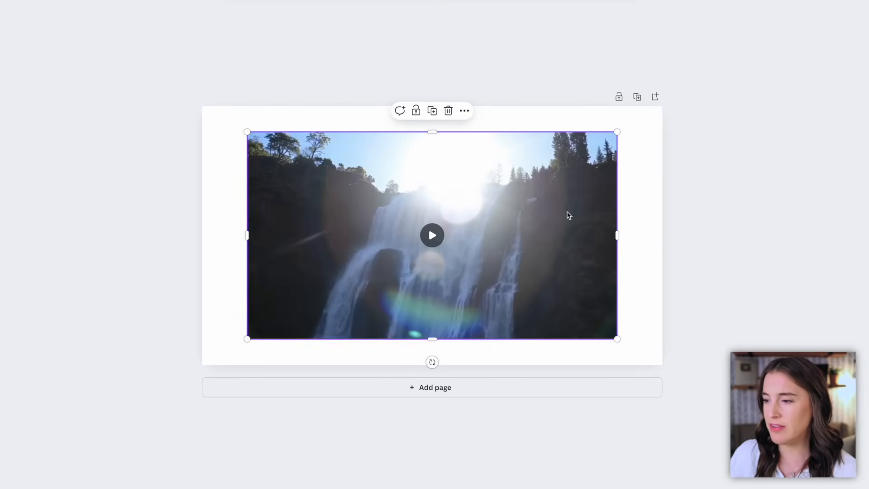
Step: Rewrite the prompt to 'a field of flowers in the rain' and place the resulting clip on the page
left_click(432, 234)
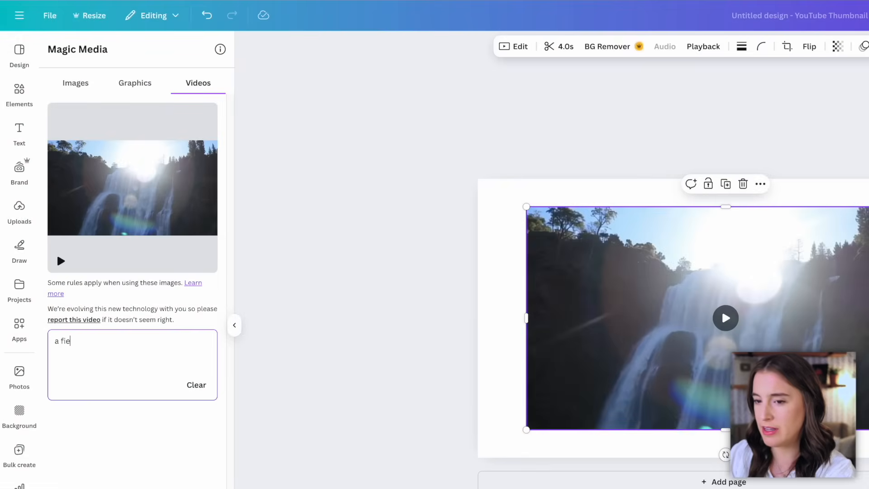
type("ld of flowers in the rain")
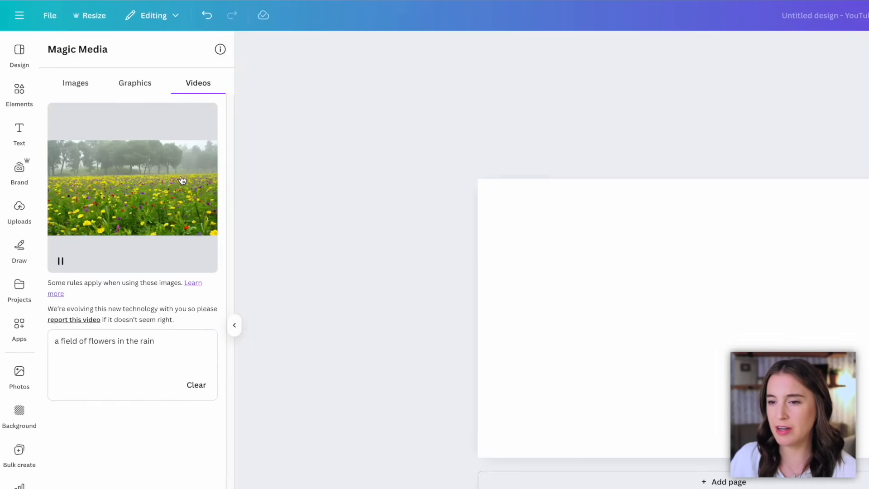
left_click(133, 187)
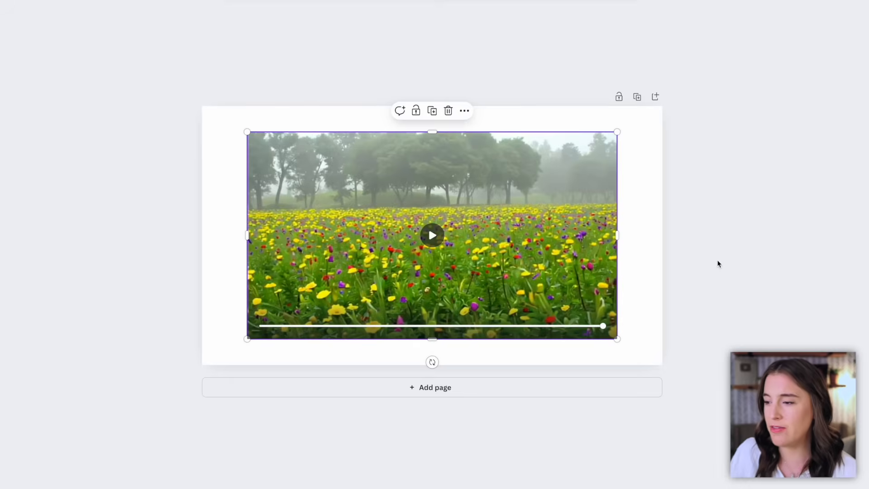
mouse_move(128, 157)
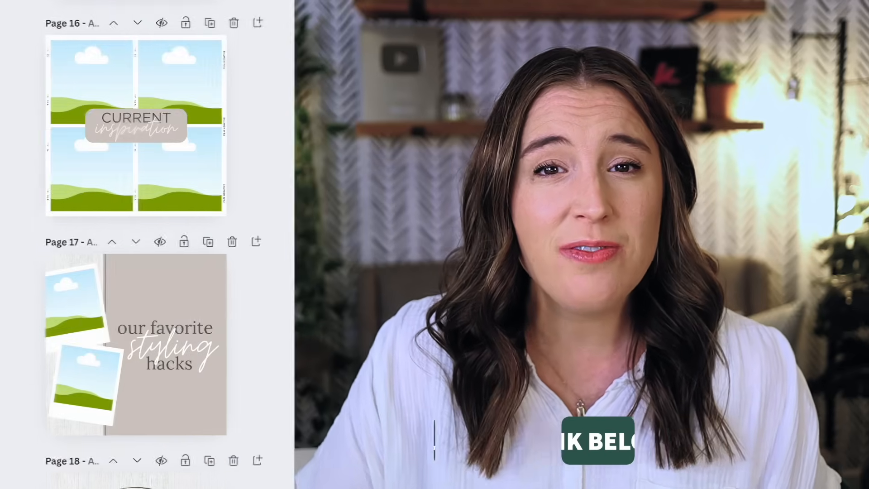
scroll("down", 3)
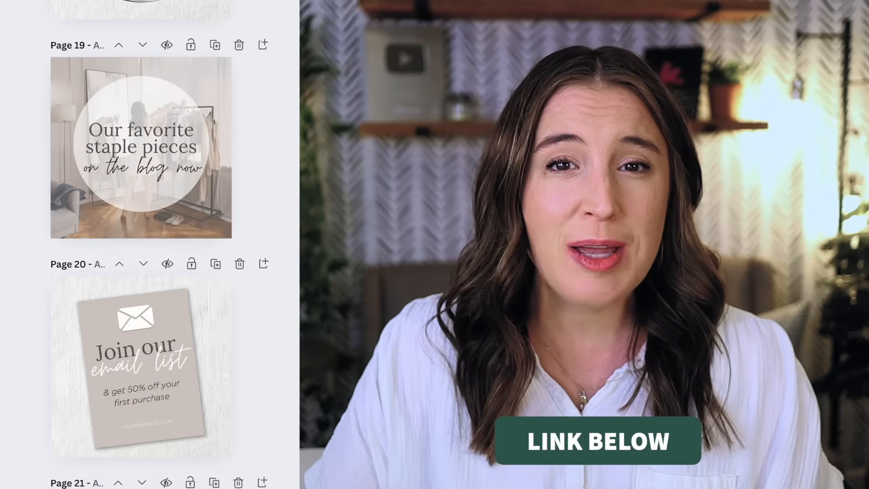